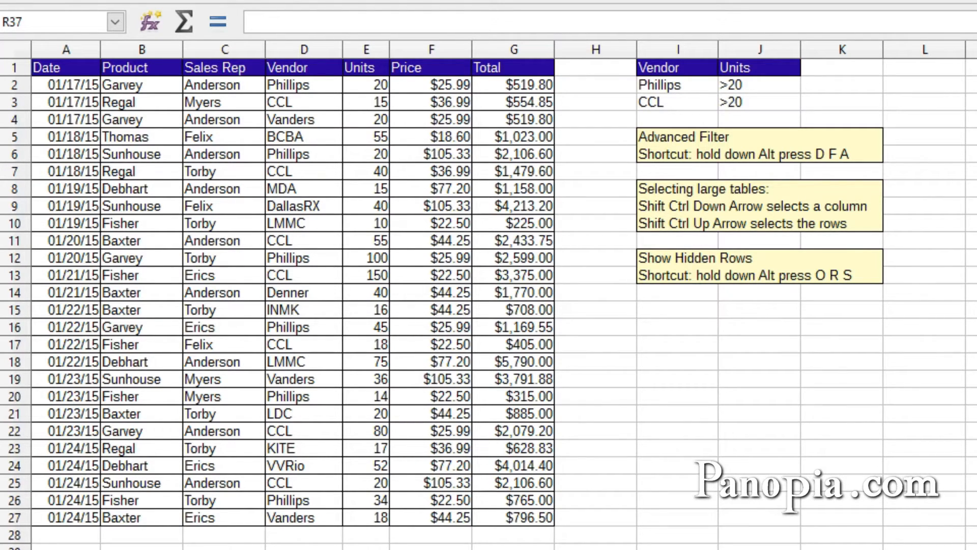
{"action": "mouse_move", "coordinate": [304, 102]}
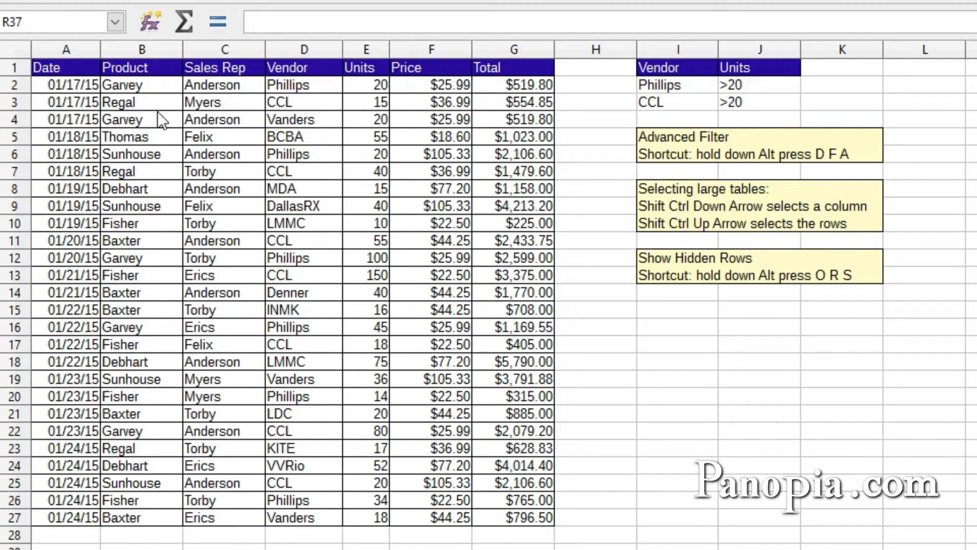
{"action": "mouse_move", "coordinate": [213, 129]}
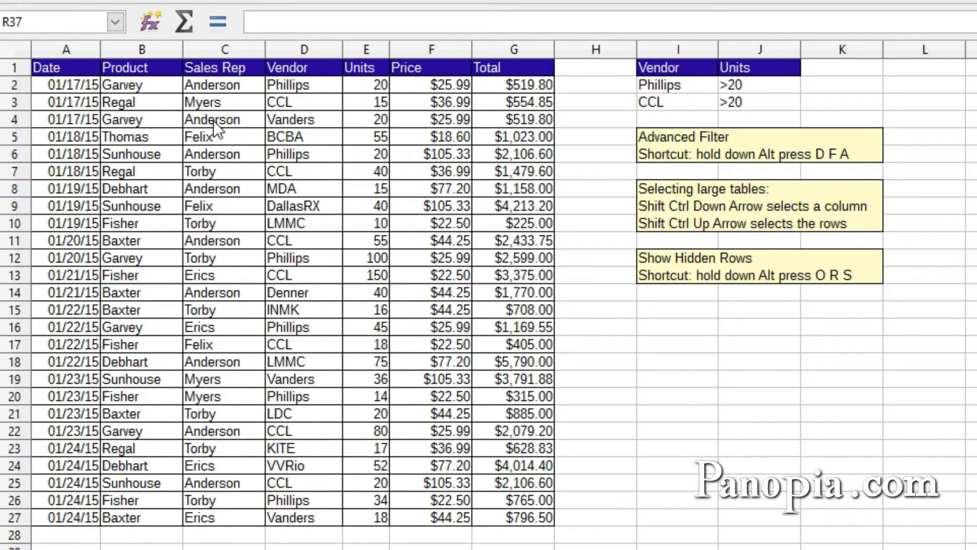
{"action": "mouse_move", "coordinate": [372, 90]}
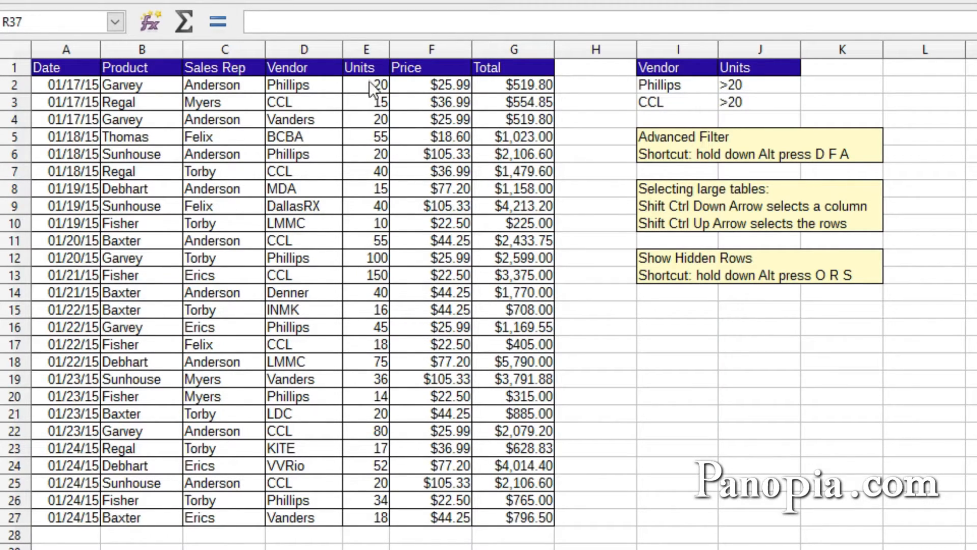
{"action": "mouse_move", "coordinate": [340, 130]}
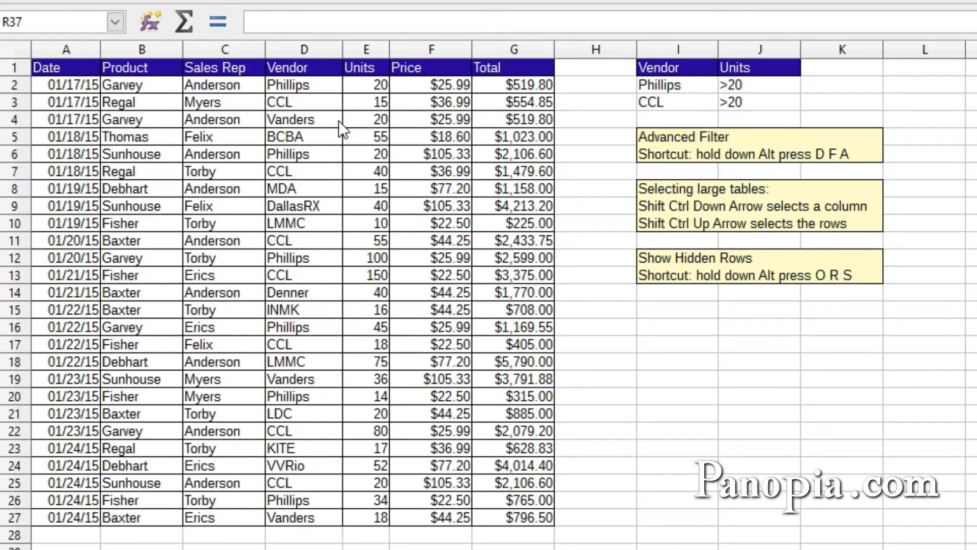
{"action": "mouse_move", "coordinate": [292, 107]}
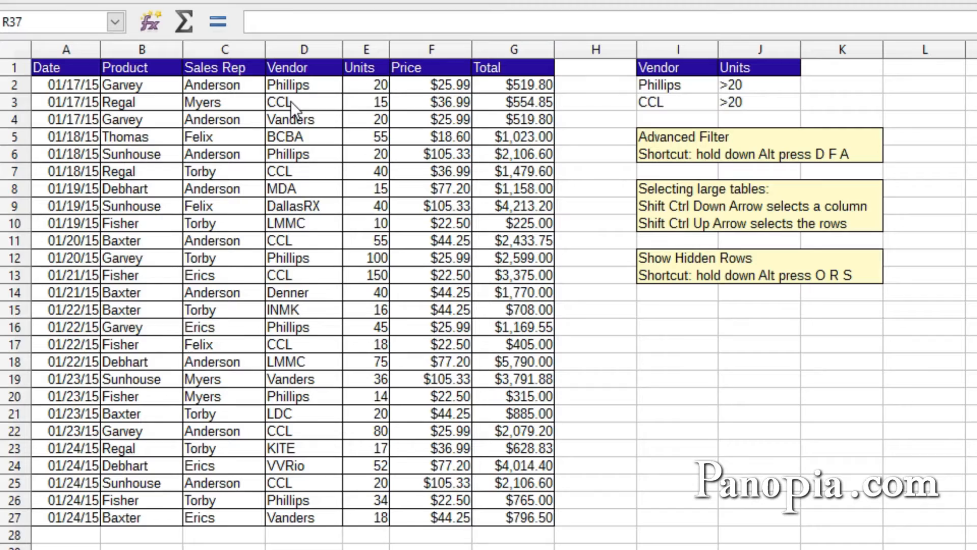
{"action": "mouse_move", "coordinate": [689, 91]}
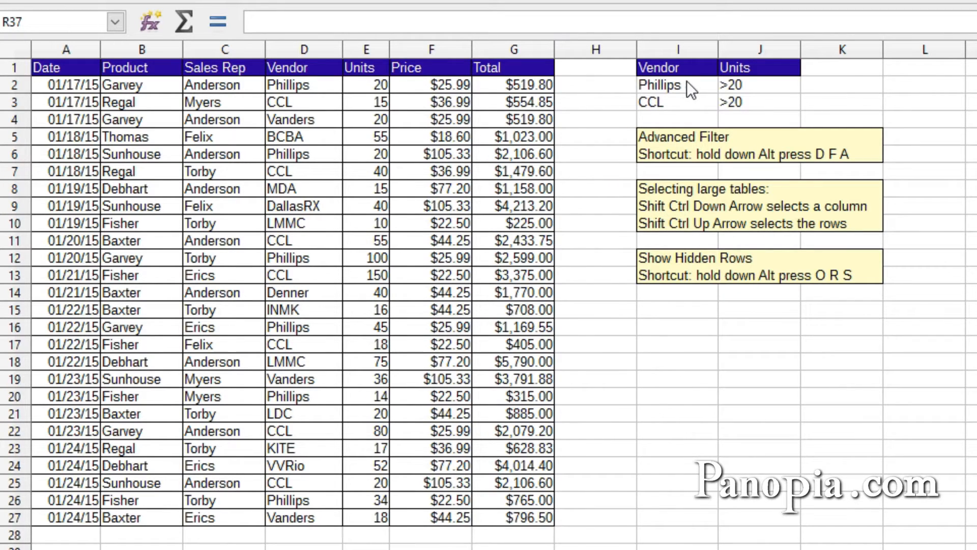
{"action": "mouse_move", "coordinate": [682, 104]}
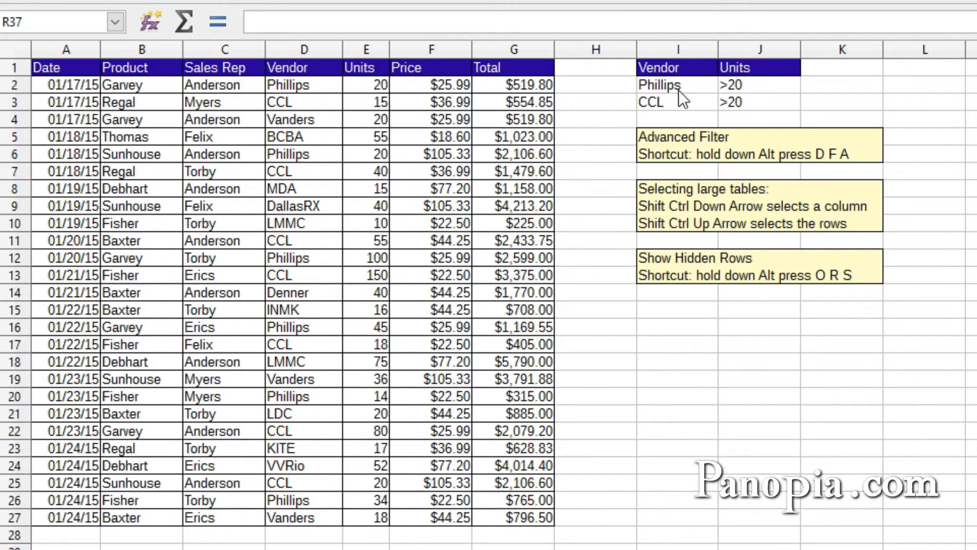
{"action": "mouse_move", "coordinate": [759, 113]}
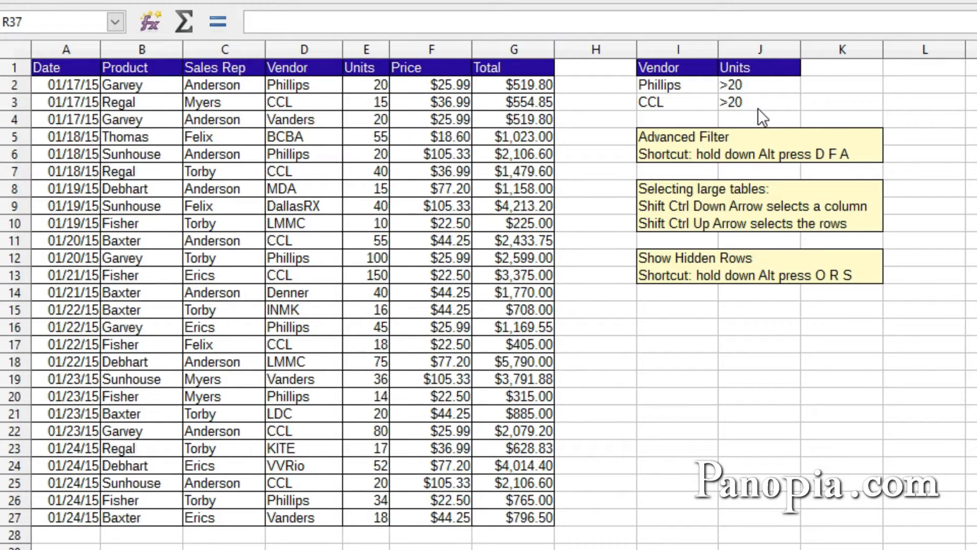
{"action": "mouse_move", "coordinate": [694, 74]}
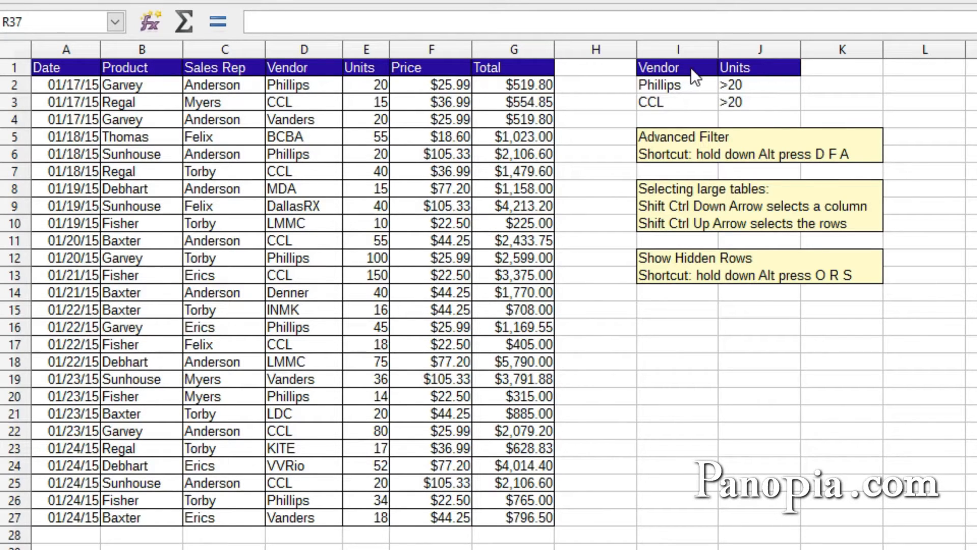
{"action": "mouse_move", "coordinate": [314, 84]}
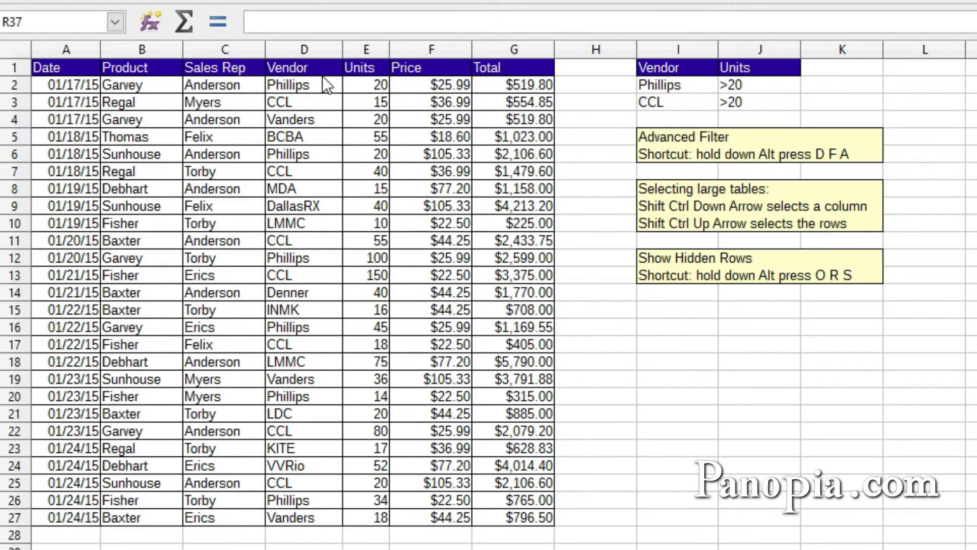
{"action": "mouse_move", "coordinate": [743, 97]}
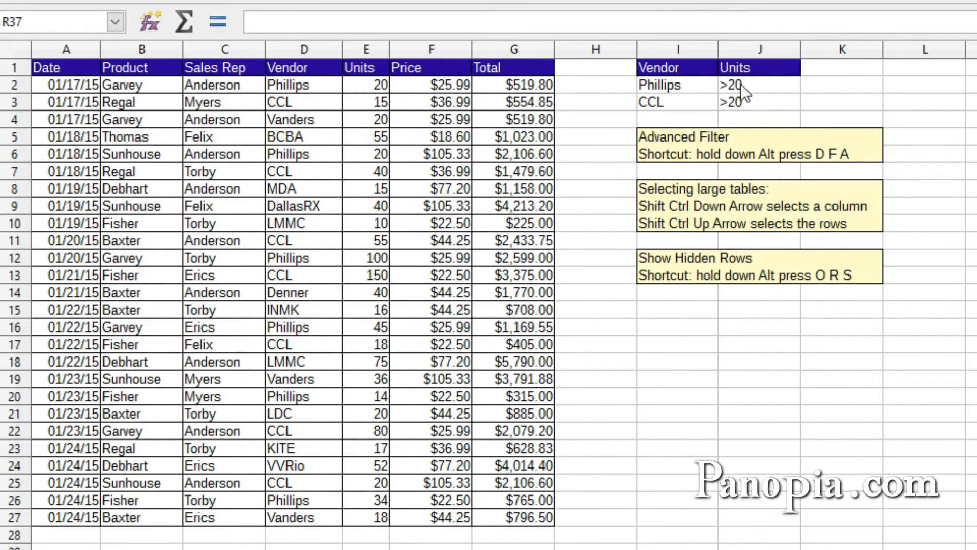
{"action": "mouse_move", "coordinate": [673, 92]}
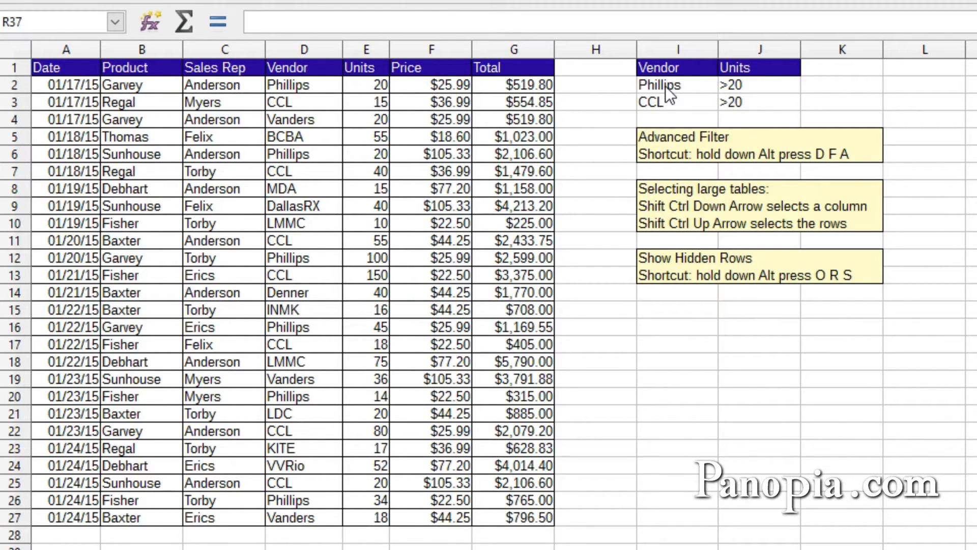
{"action": "mouse_move", "coordinate": [747, 94]}
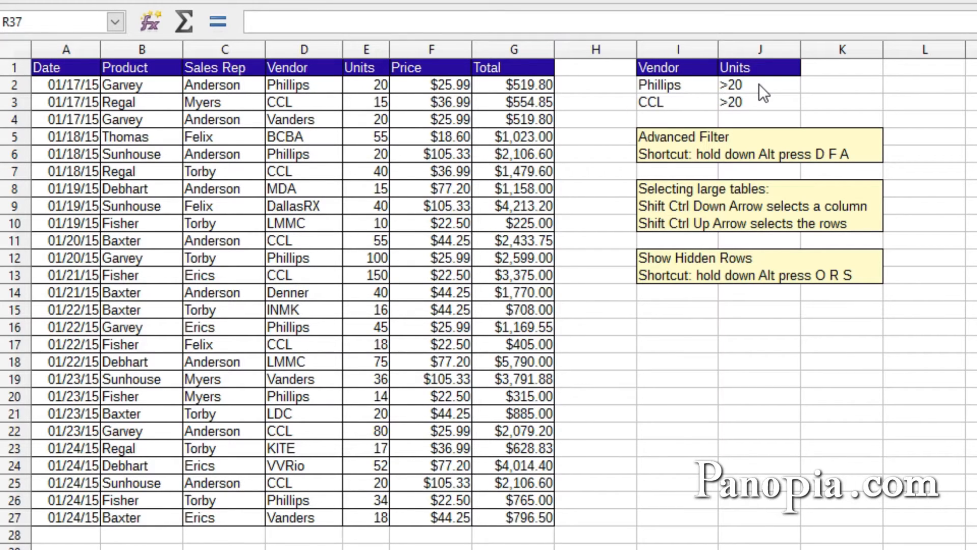
{"action": "mouse_move", "coordinate": [685, 95]}
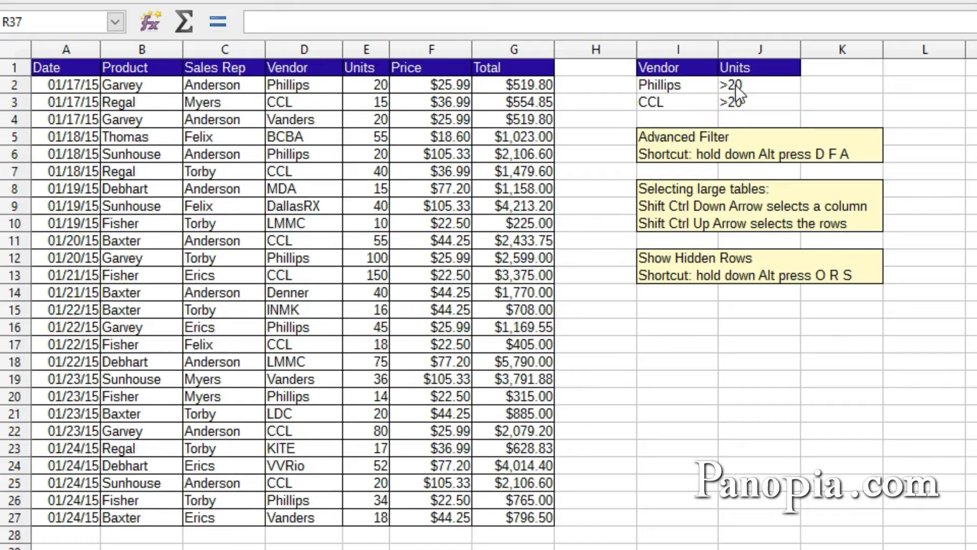
{"action": "mouse_move", "coordinate": [647, 117]}
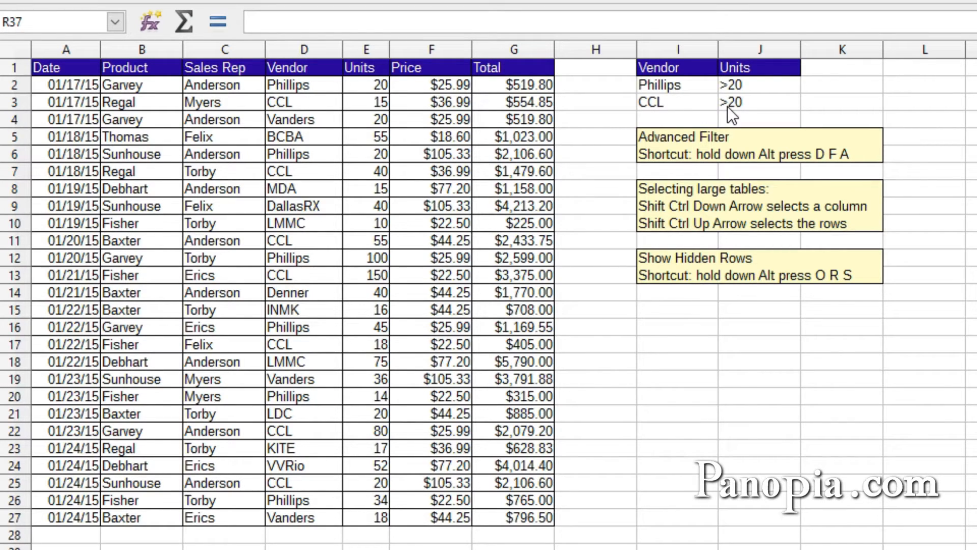
{"action": "mouse_move", "coordinate": [66, 140]}
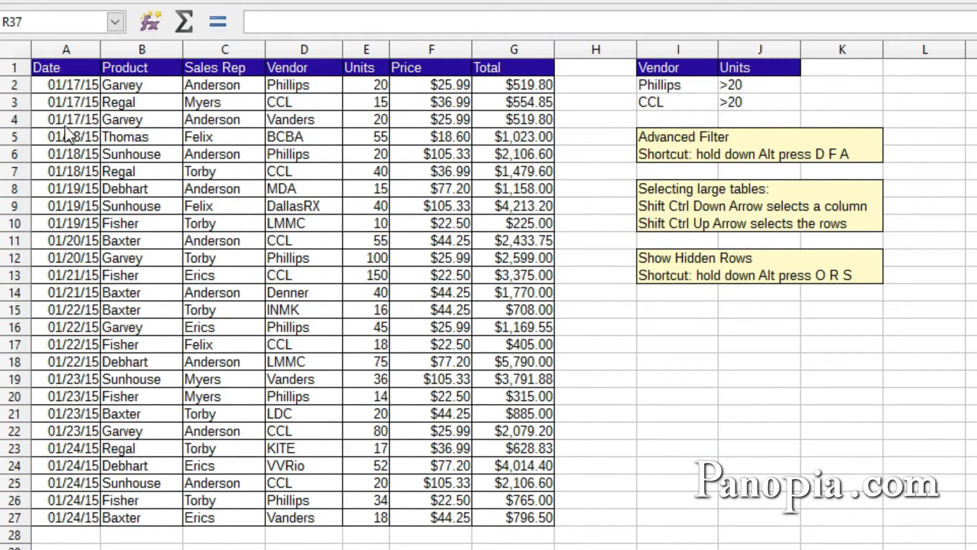
{"action": "mouse_move", "coordinate": [126, 73]}
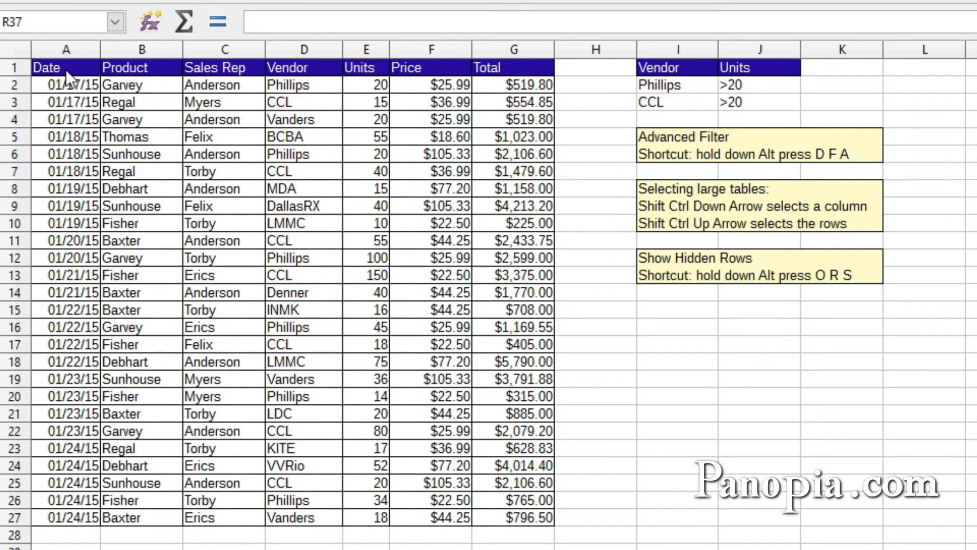
Start selecting the sales table from the Date header in A1.
{"action": "left_click", "coordinate": [51, 67]}
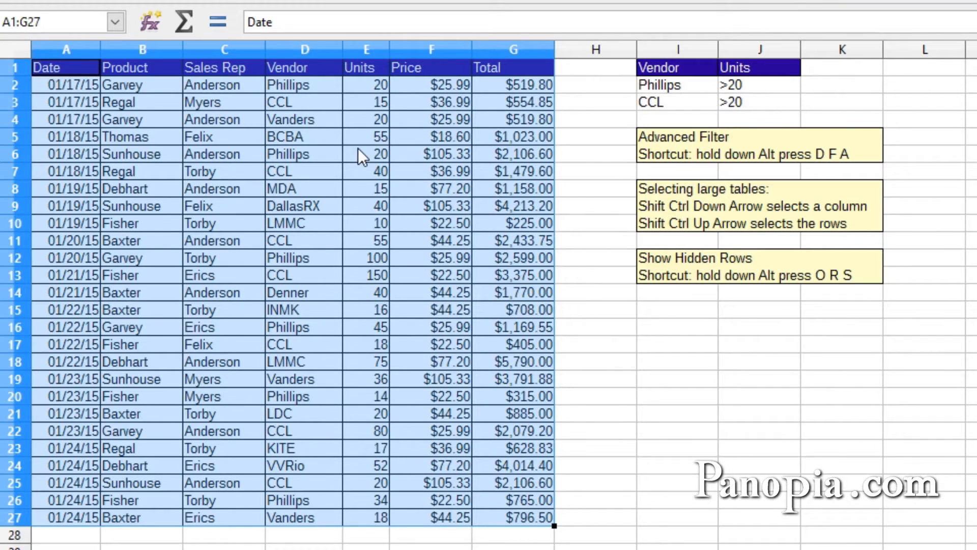
{"action": "mouse_move", "coordinate": [461, 189]}
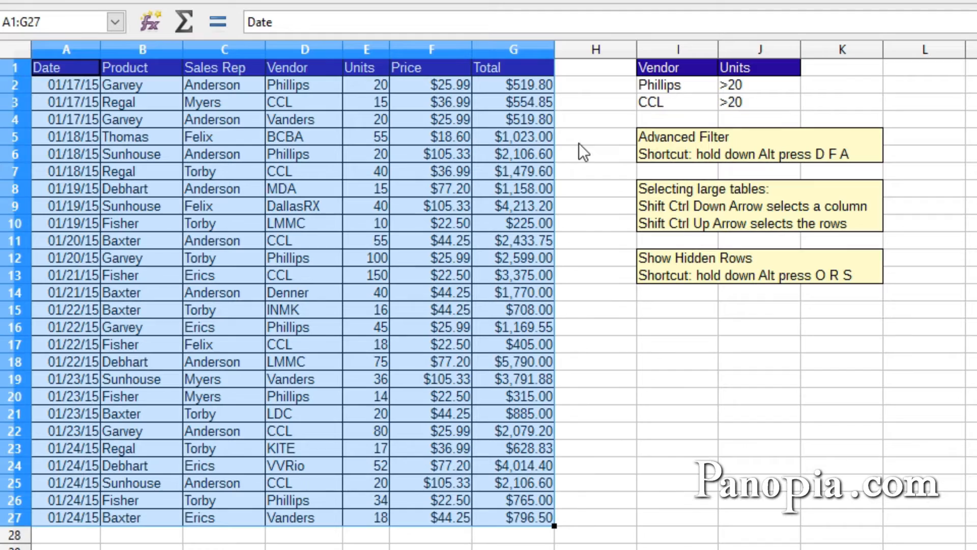
{"action": "mouse_move", "coordinate": [588, 265]}
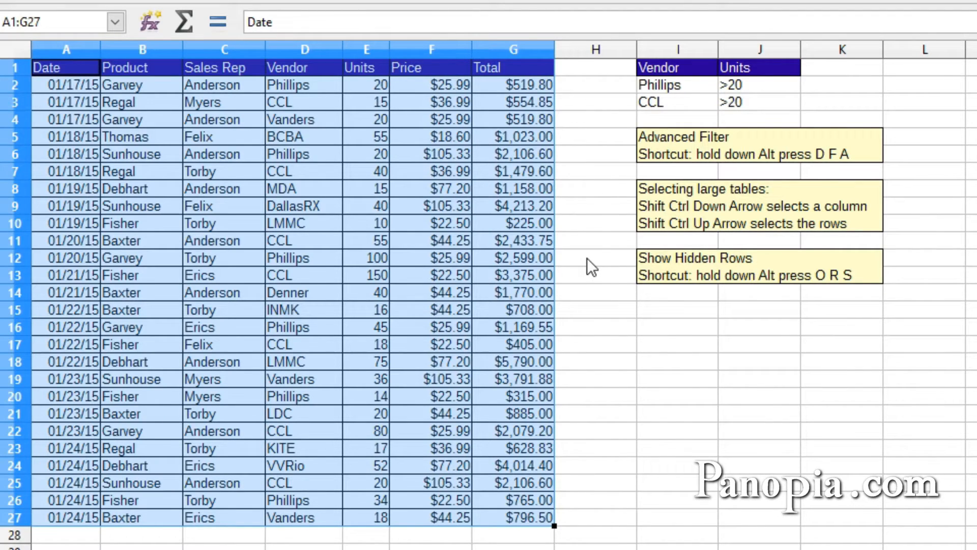
{"action": "mouse_move", "coordinate": [582, 209]}
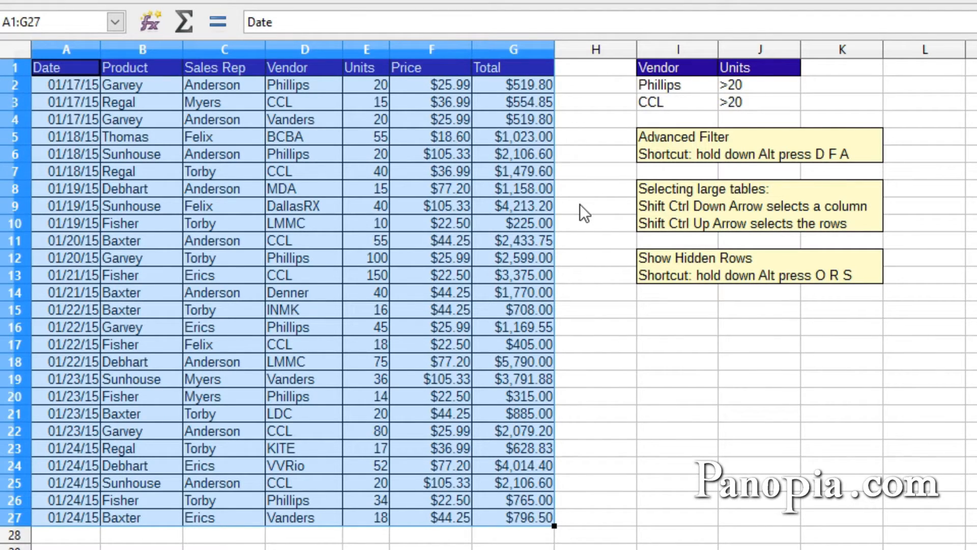
{"action": "mouse_move", "coordinate": [580, 183]}
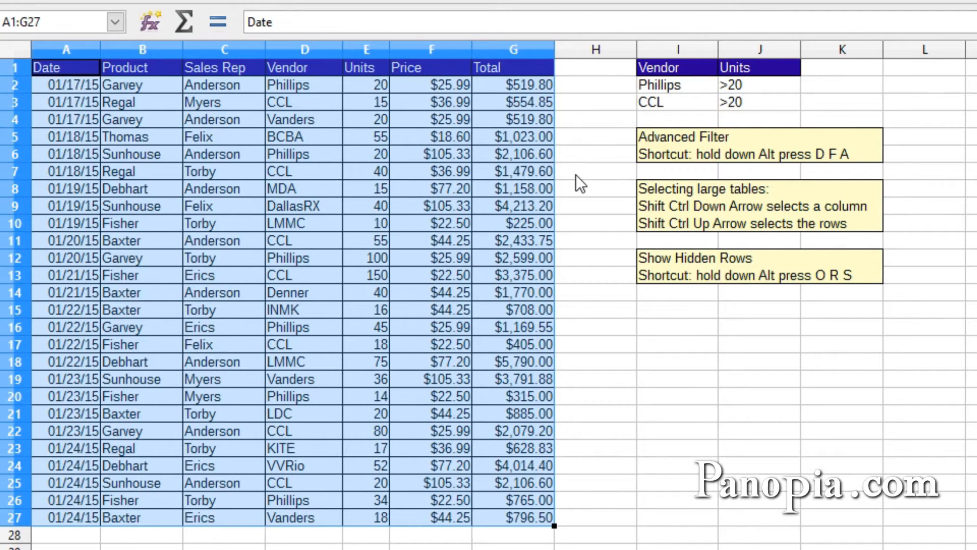
{"action": "mouse_move", "coordinate": [585, 152]}
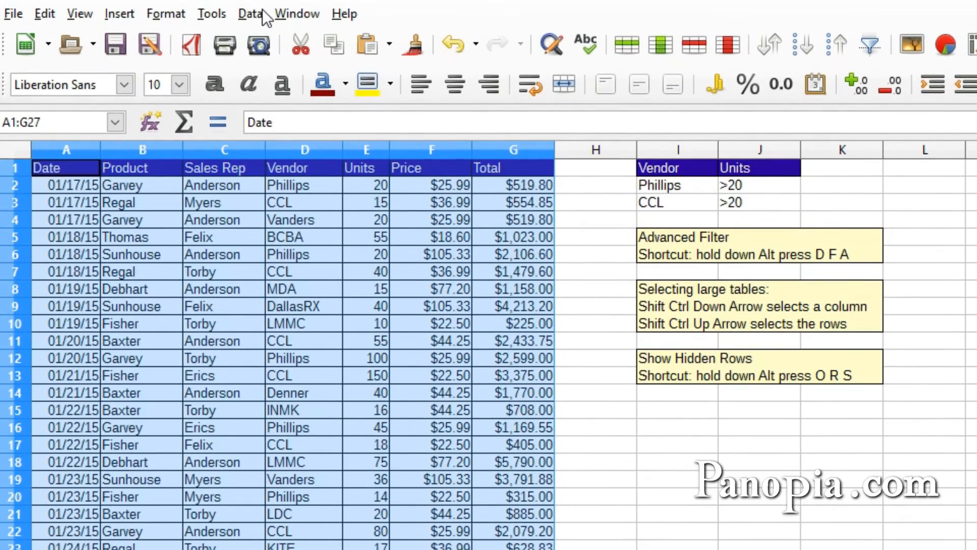
Open Data > Filter > Advanced Filter for the selected A1:G27 table.
{"action": "left_click", "coordinate": [249, 14]}
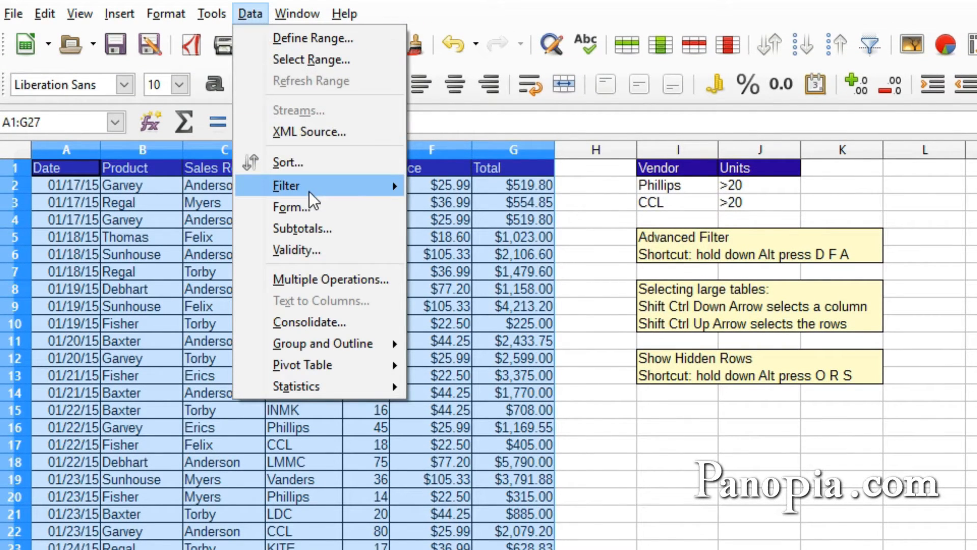
{"action": "mouse_move", "coordinate": [307, 186]}
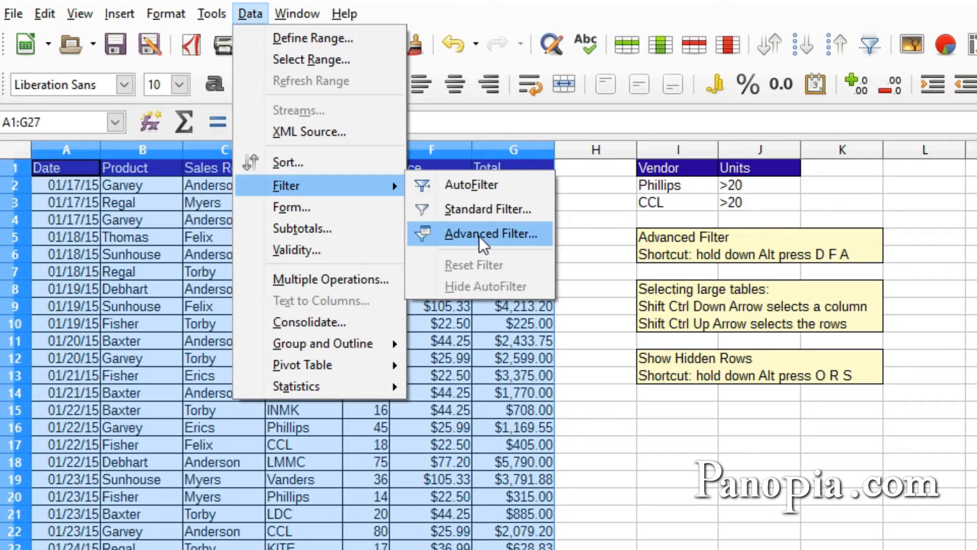
{"action": "left_click", "coordinate": [492, 233]}
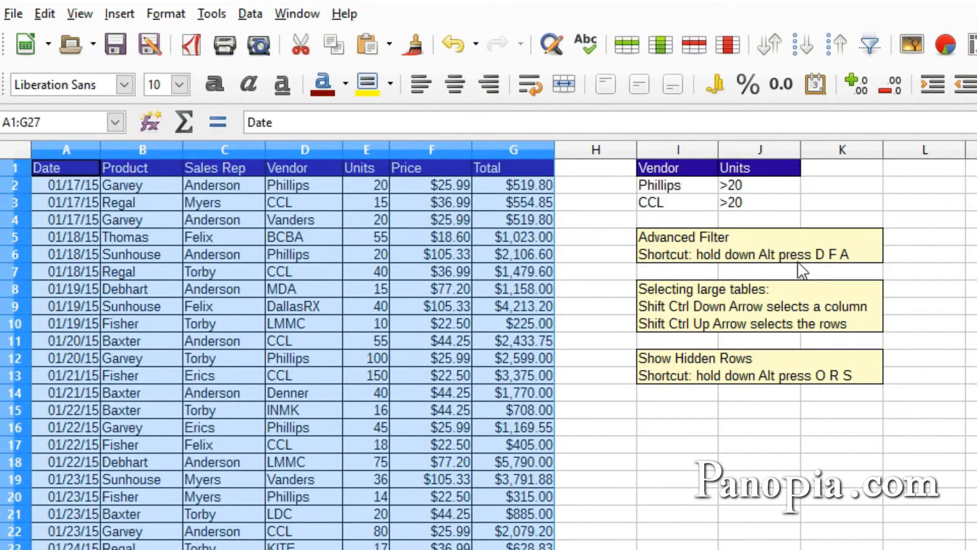
{"action": "mouse_move", "coordinate": [792, 277]}
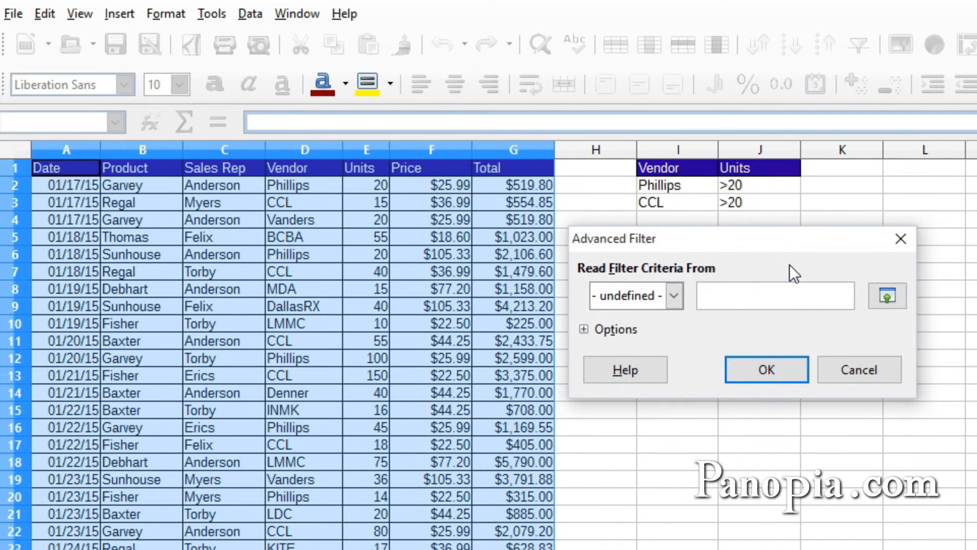
{"action": "mouse_move", "coordinate": [676, 182]}
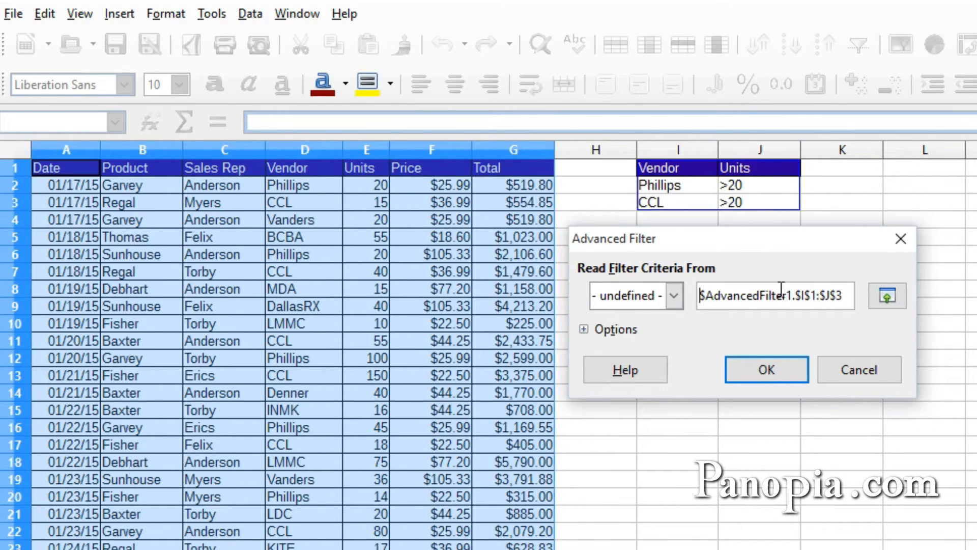
Apply the advanced filter with criteria $I$1:$J$3, leaving seven Phillips/CCL rows.
{"action": "left_click", "coordinate": [766, 369]}
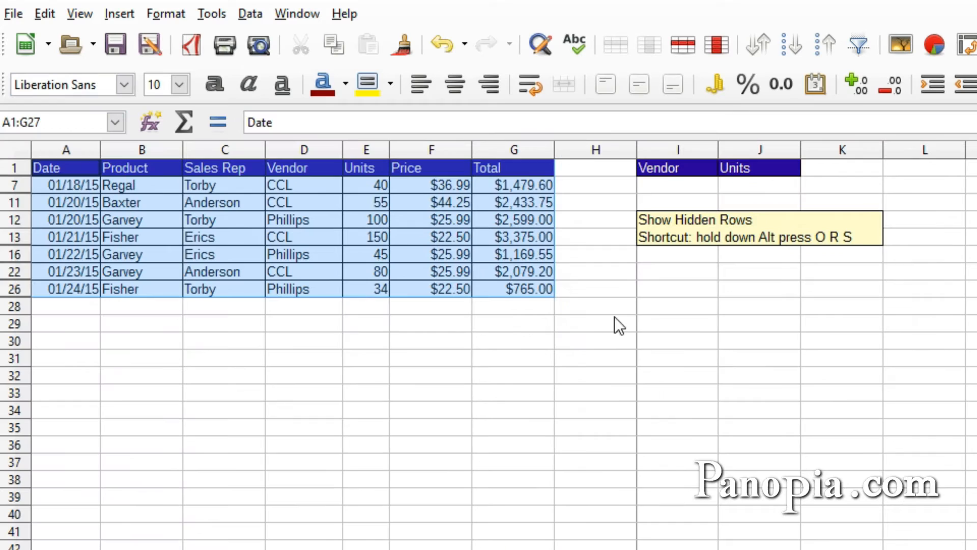
{"action": "mouse_move", "coordinate": [322, 256]}
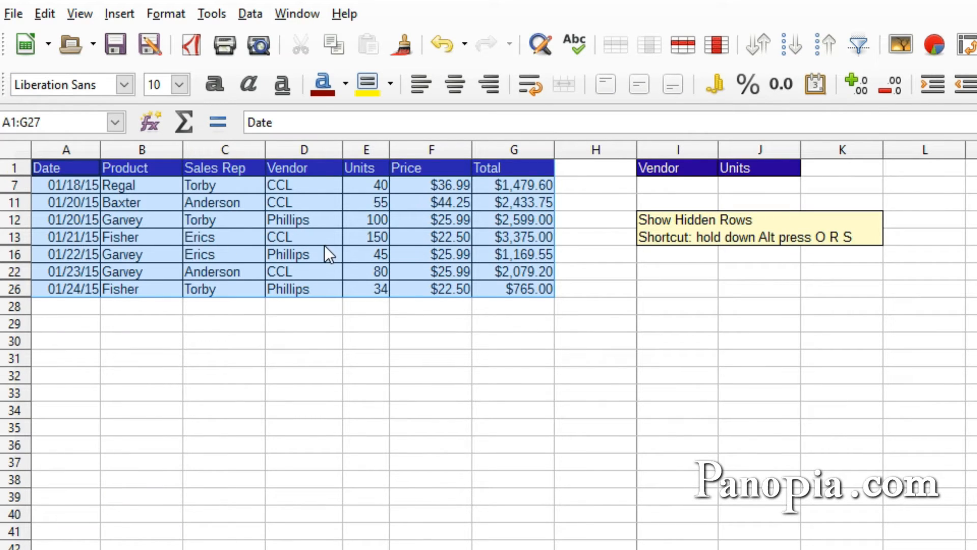
{"action": "mouse_move", "coordinate": [309, 257]}
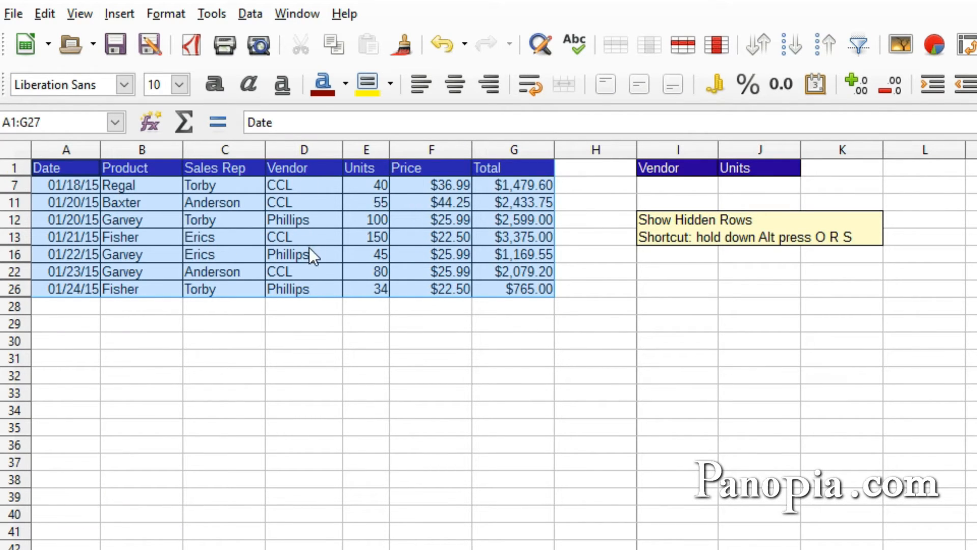
{"action": "mouse_move", "coordinate": [310, 200]}
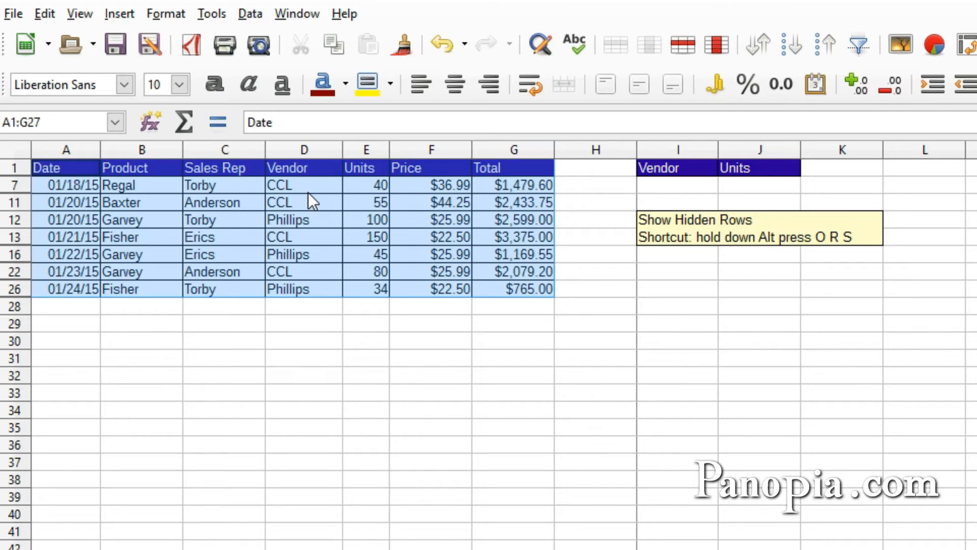
{"action": "mouse_move", "coordinate": [370, 255]}
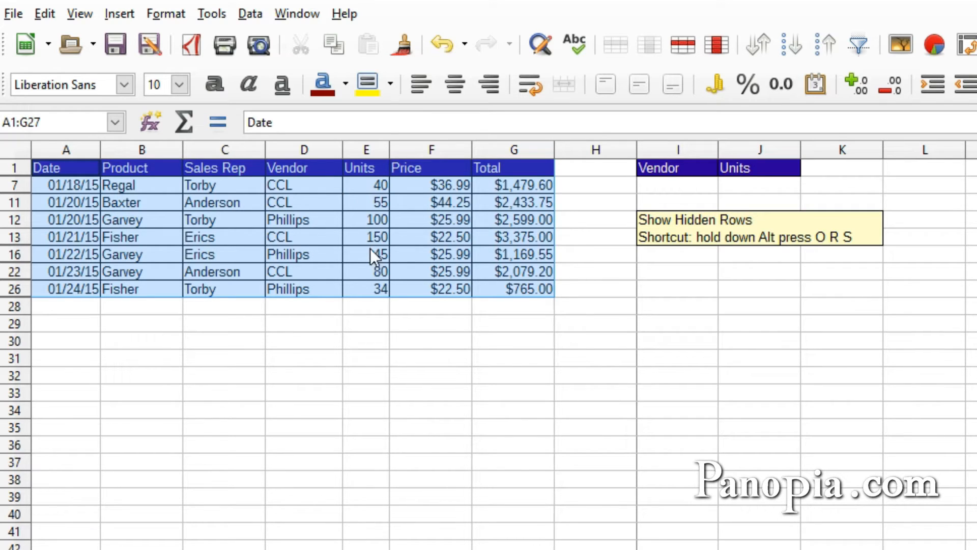
{"action": "mouse_move", "coordinate": [375, 293]}
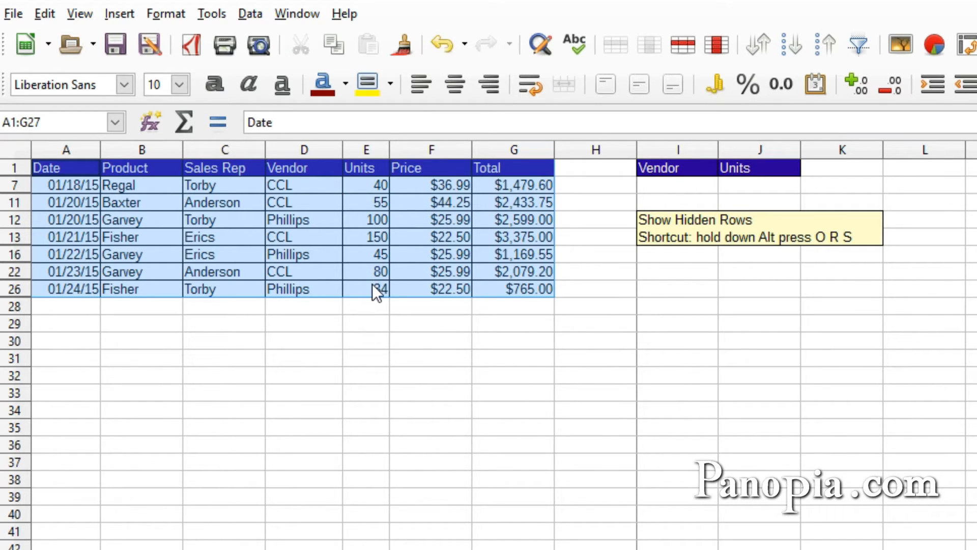
{"action": "mouse_move", "coordinate": [376, 289]}
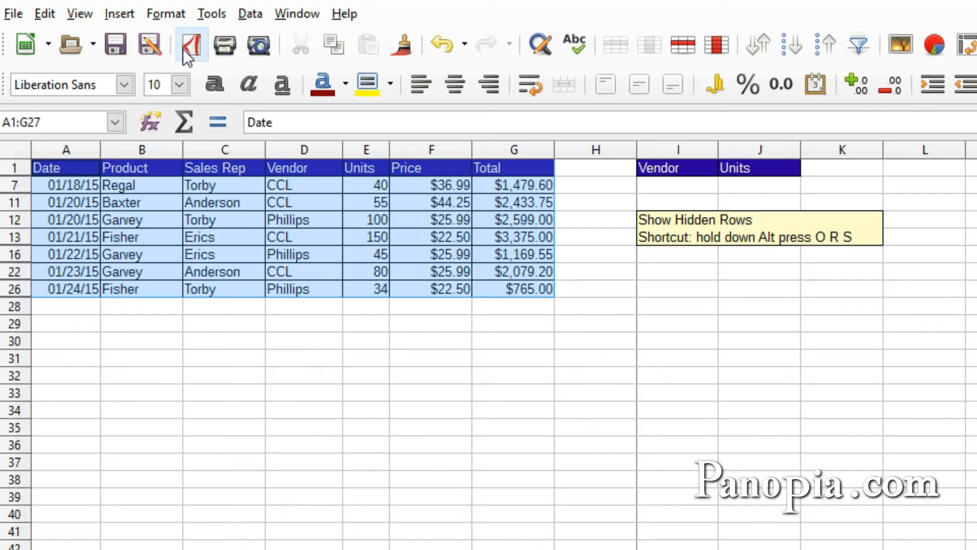
{"action": "left_click", "coordinate": [166, 14]}
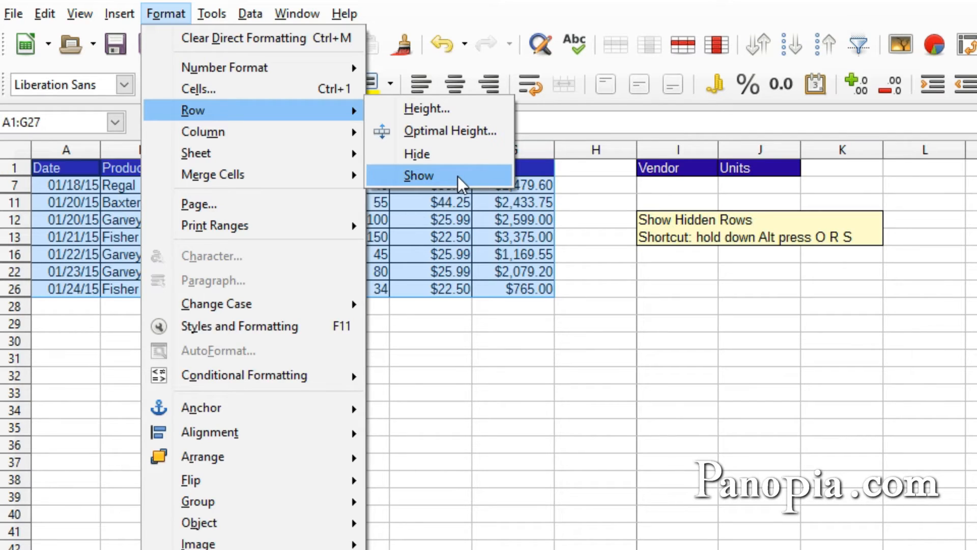
Choose Format > Row > Show to reveal the rows hidden by the filter.
{"action": "left_click", "coordinate": [418, 175]}
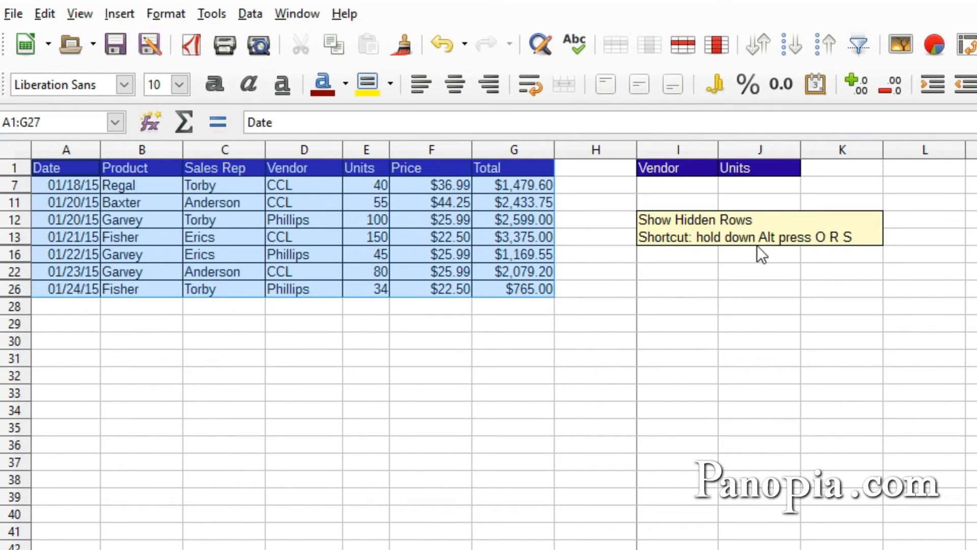
{"action": "mouse_move", "coordinate": [784, 262]}
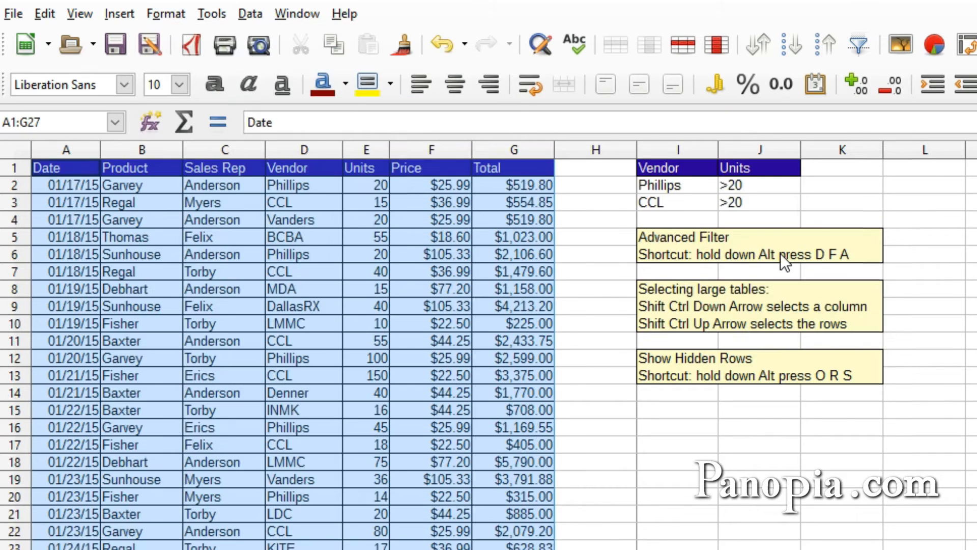
{"action": "mouse_move", "coordinate": [609, 463]}
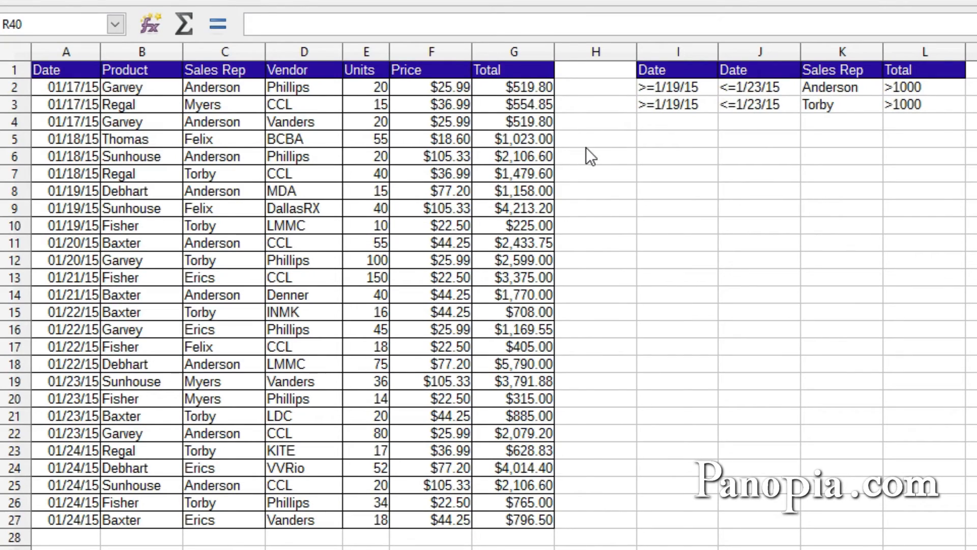
{"action": "mouse_move", "coordinate": [558, 191]}
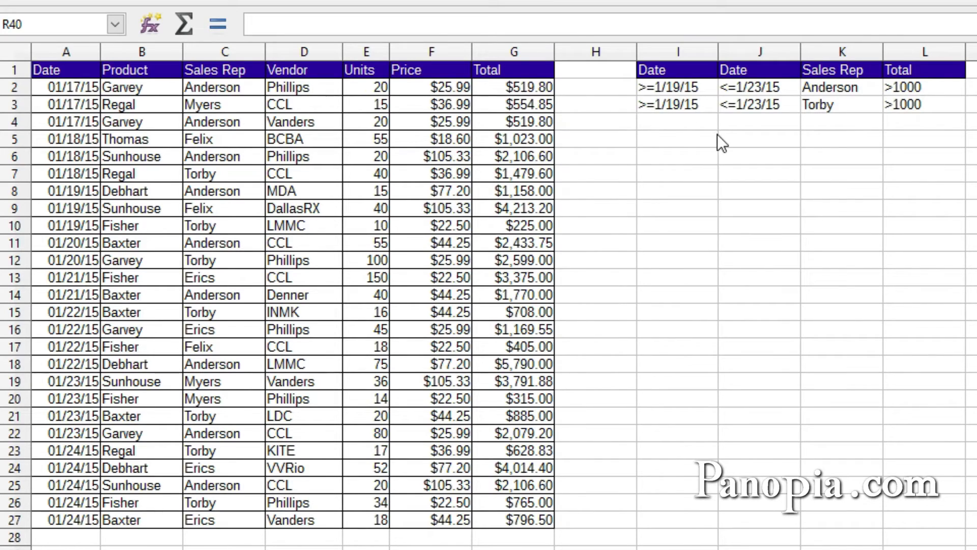
{"action": "mouse_move", "coordinate": [606, 141]}
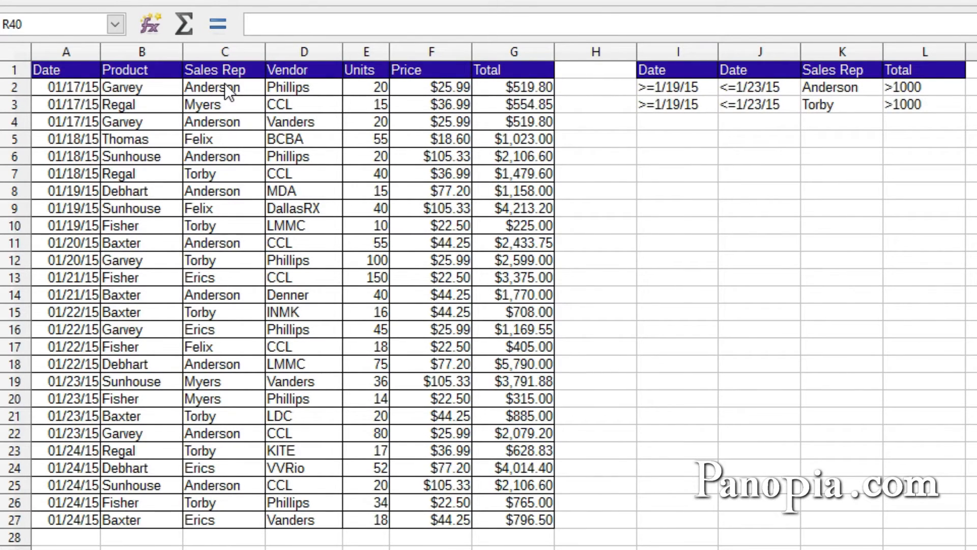
{"action": "mouse_move", "coordinate": [225, 168]}
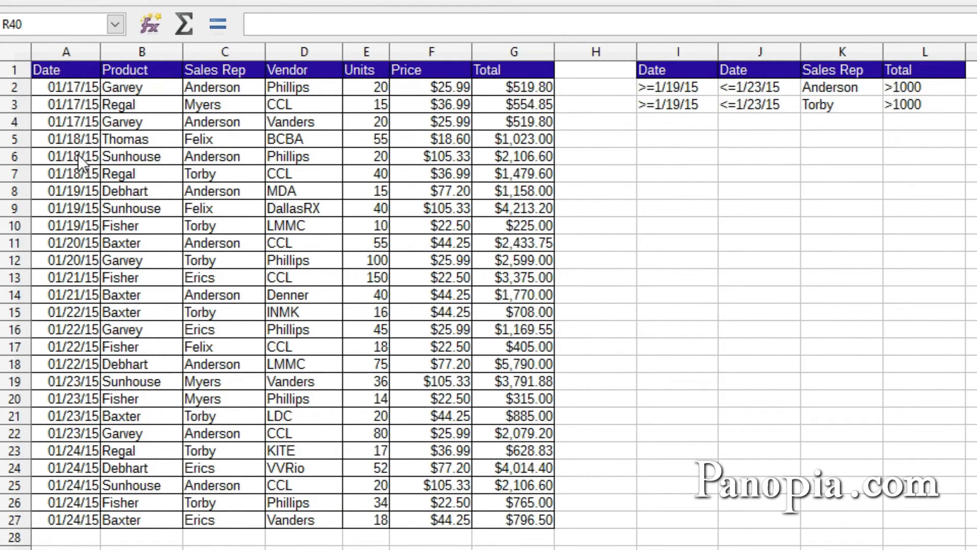
{"action": "mouse_move", "coordinate": [284, 231]}
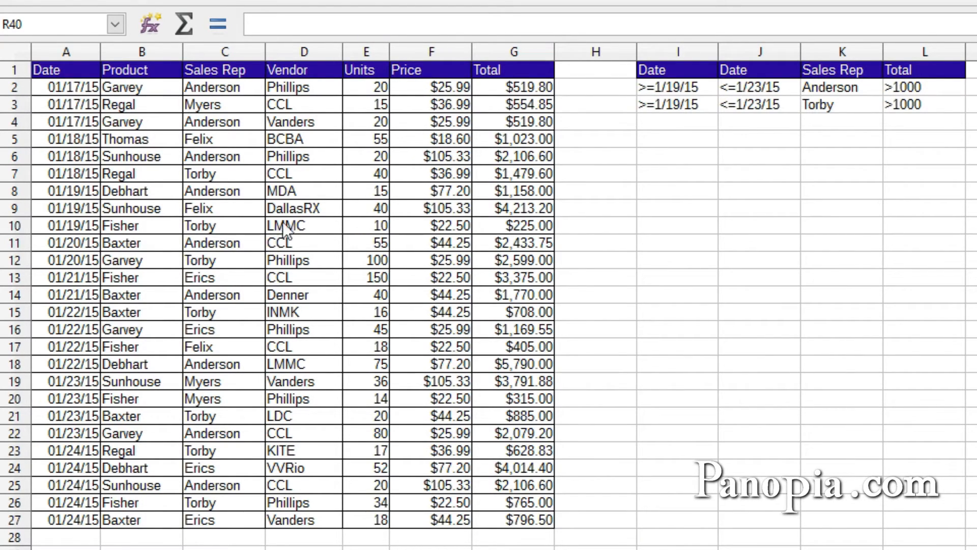
{"action": "mouse_move", "coordinate": [359, 117]}
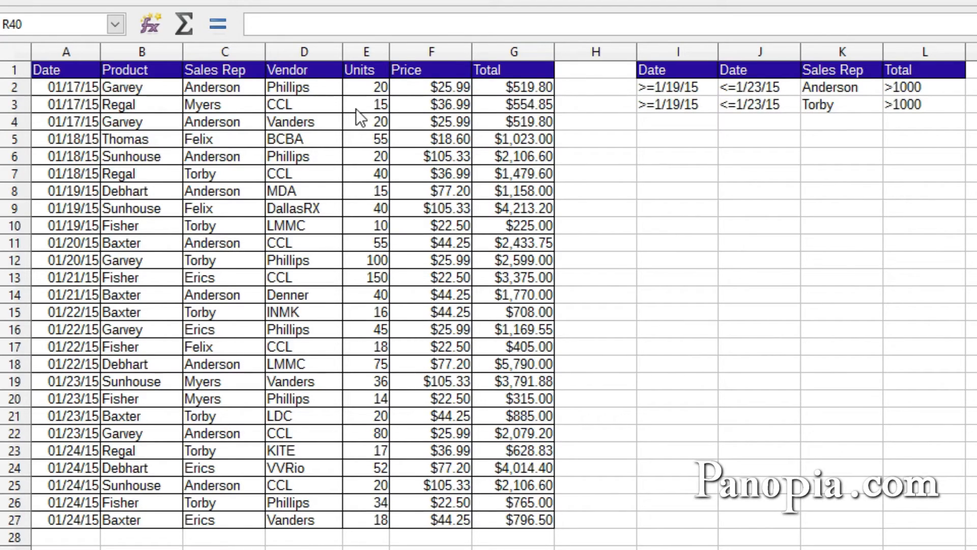
{"action": "mouse_move", "coordinate": [527, 269]}
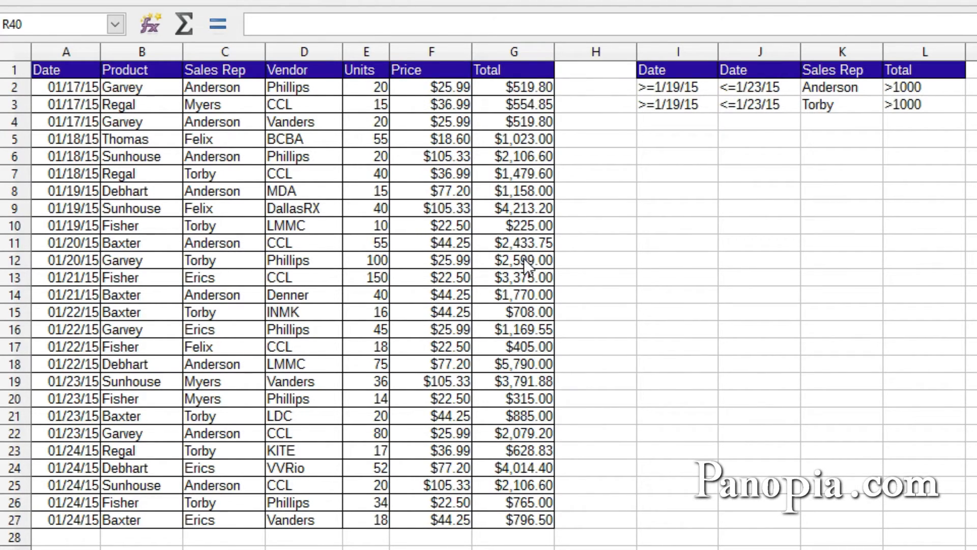
{"action": "mouse_move", "coordinate": [687, 120]}
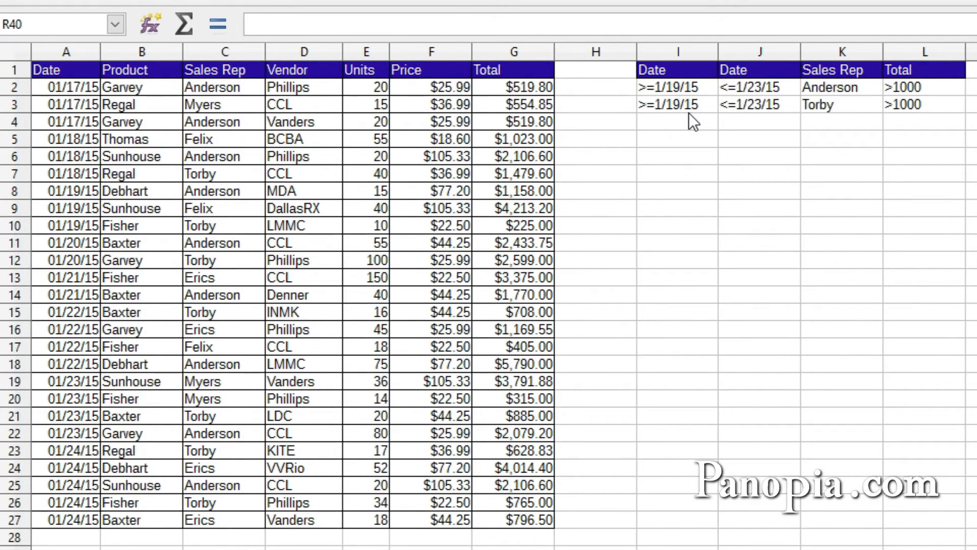
{"action": "mouse_move", "coordinate": [763, 77]}
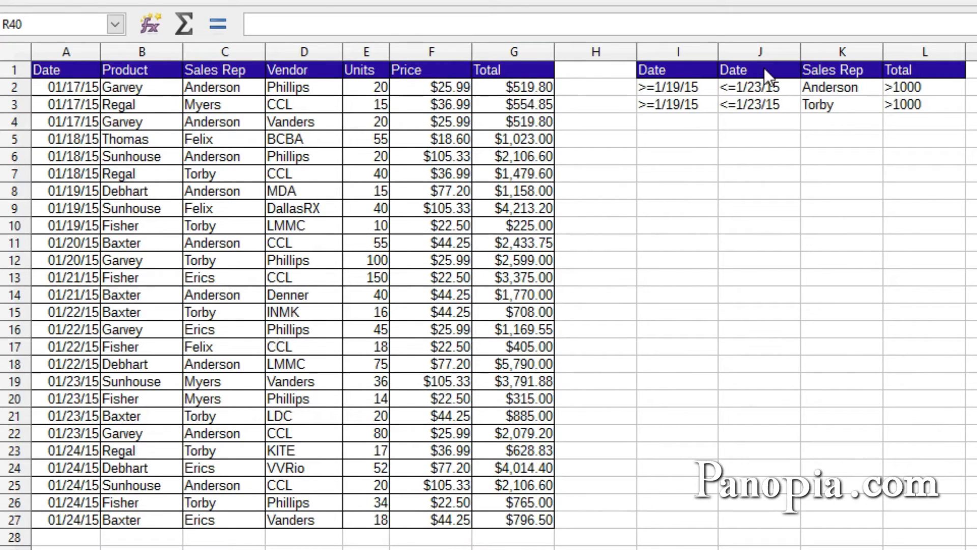
{"action": "mouse_move", "coordinate": [655, 99]}
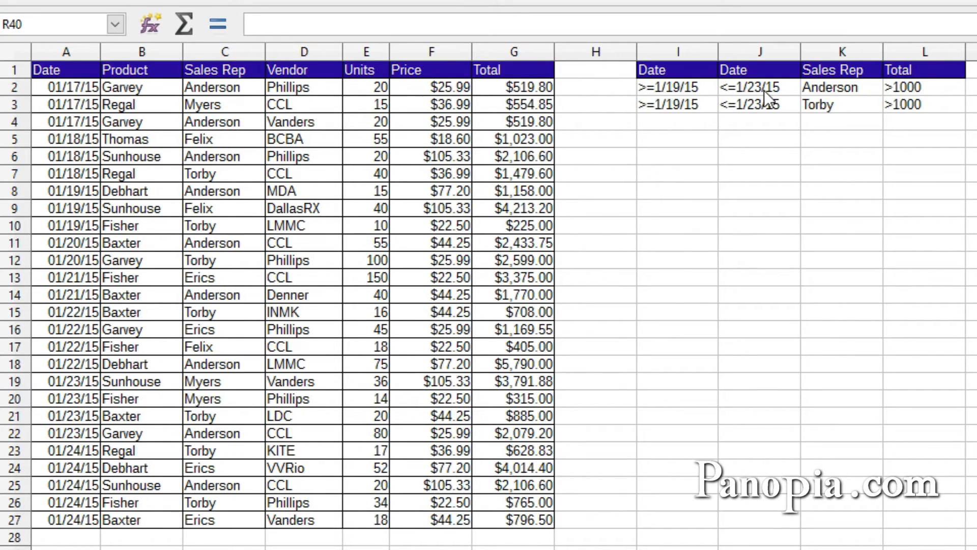
{"action": "mouse_move", "coordinate": [841, 94]}
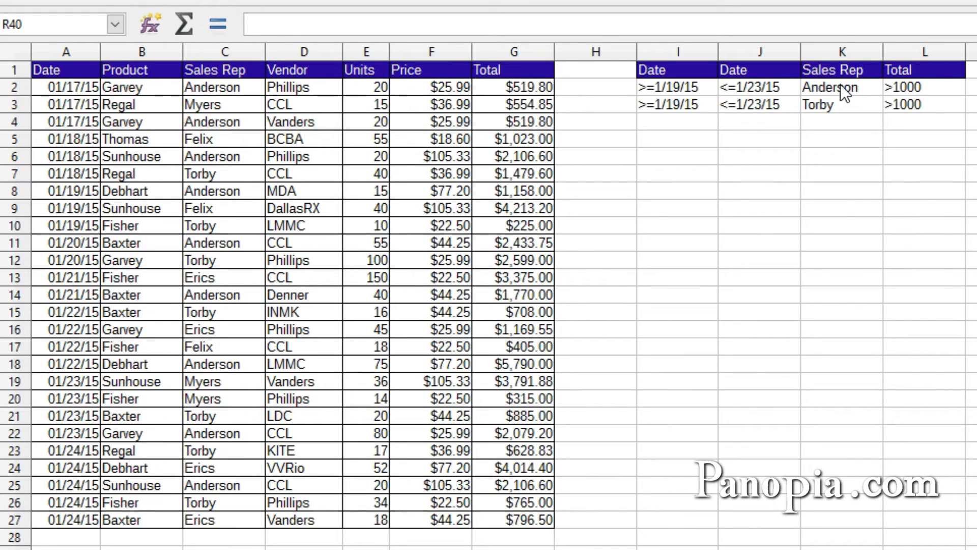
{"action": "mouse_move", "coordinate": [905, 91]}
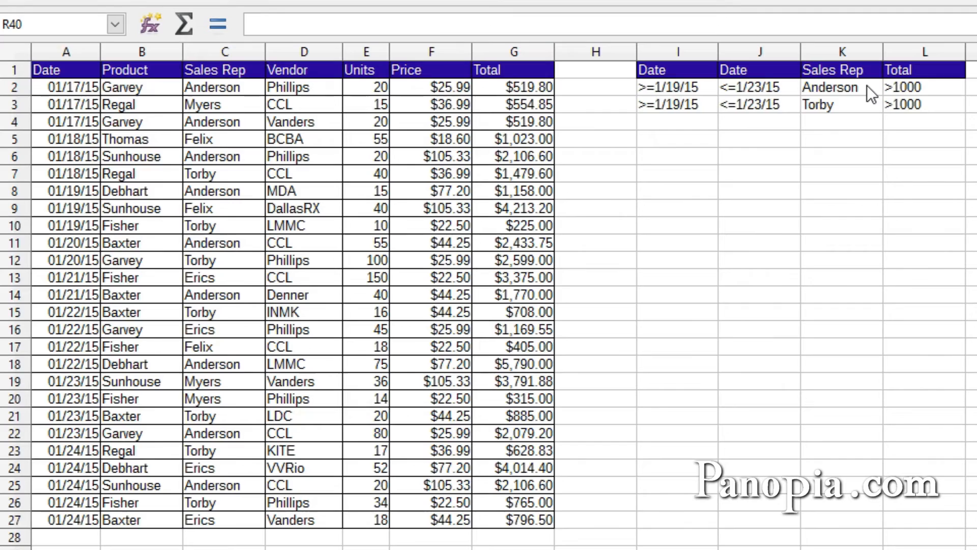
{"action": "mouse_move", "coordinate": [853, 123]}
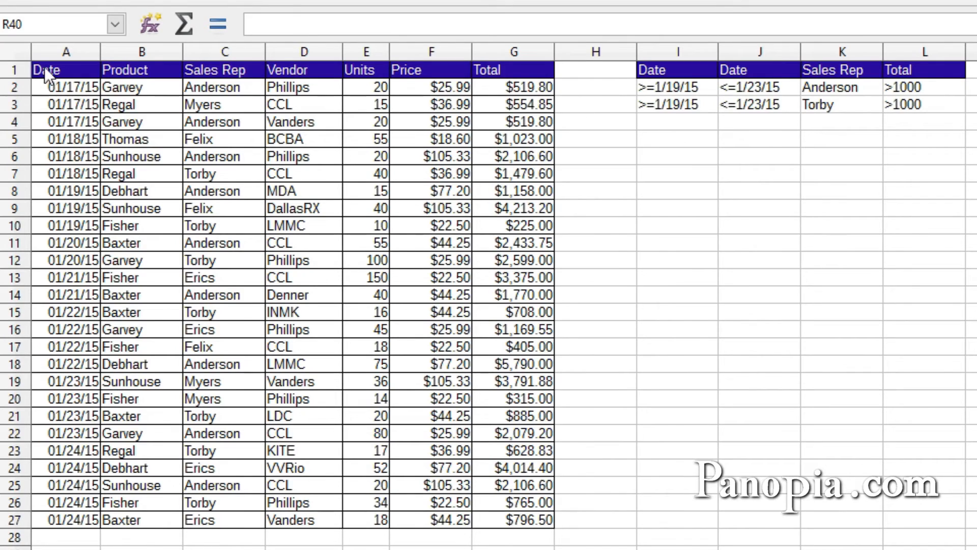
{"action": "left_click", "coordinate": [46, 70]}
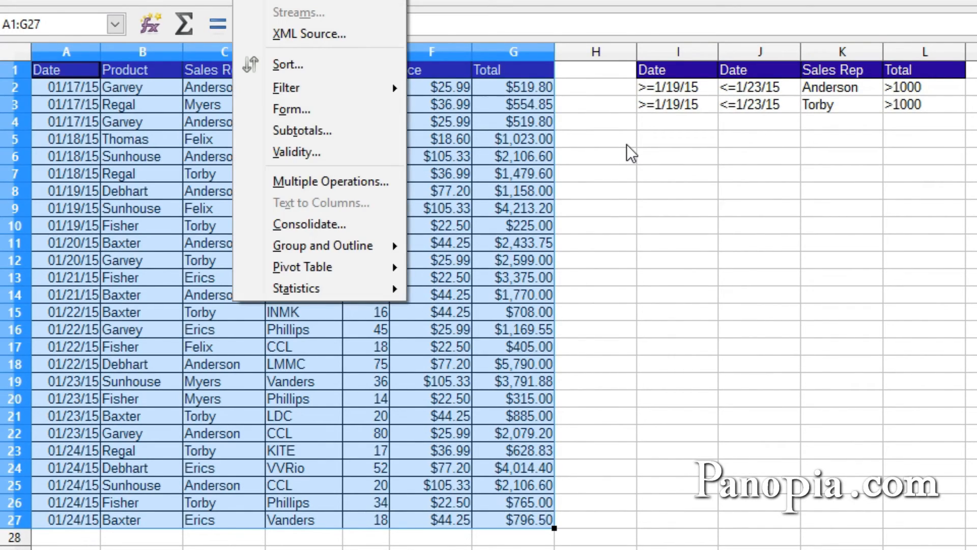
Set the advanced filter criteria to I1:L3 and copy results to cell I5.
{"action": "left_click", "coordinate": [286, 88]}
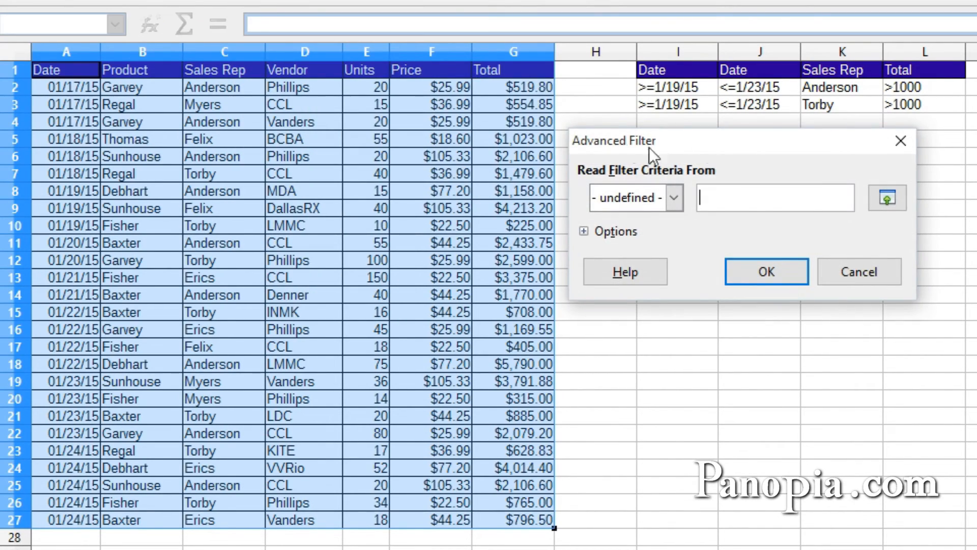
{"action": "left_click", "coordinate": [678, 69]}
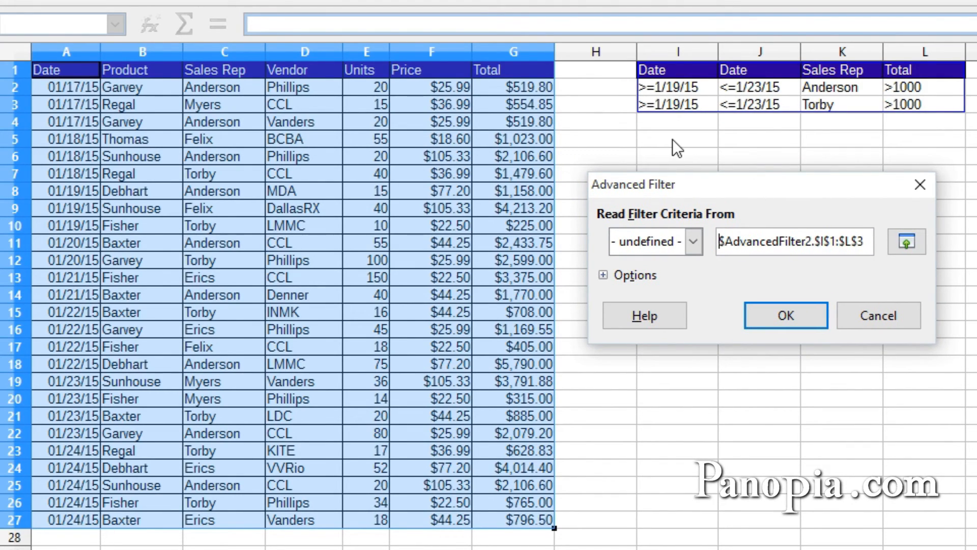
{"action": "left_click", "coordinate": [636, 275]}
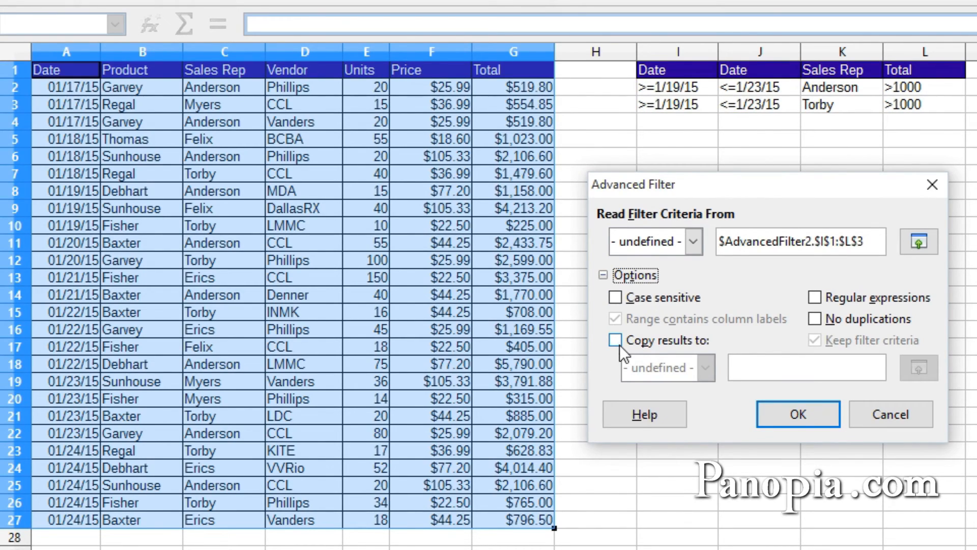
{"action": "left_click", "coordinate": [615, 340]}
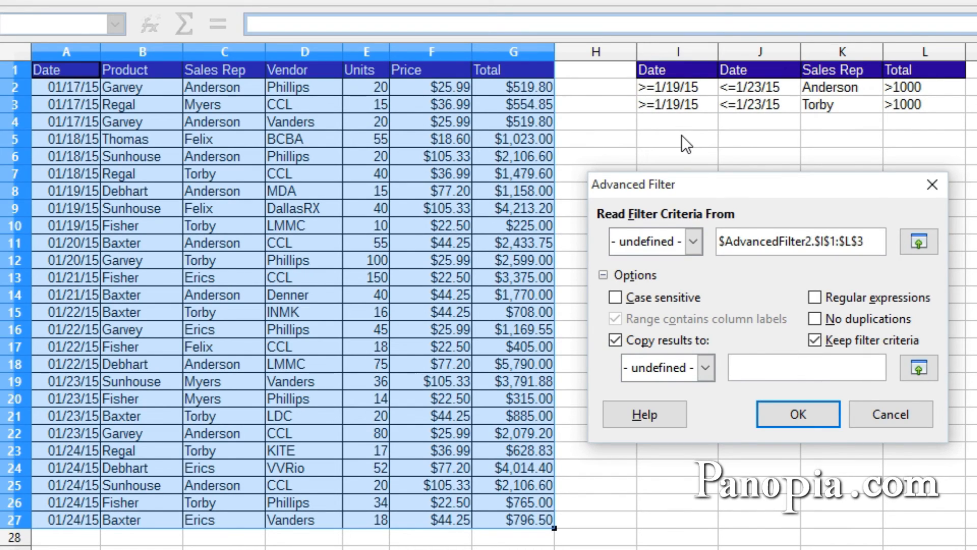
{"action": "mouse_move", "coordinate": [679, 147]}
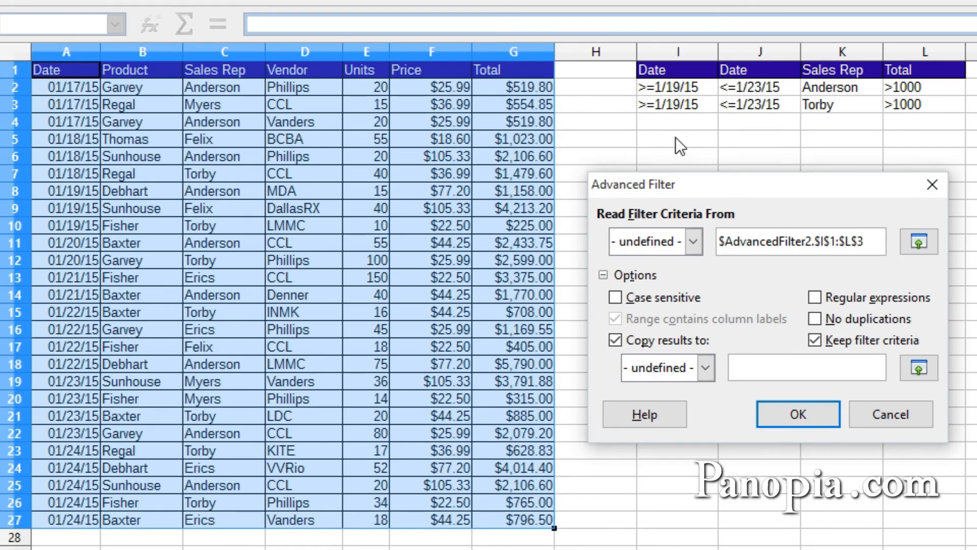
{"action": "left_click", "coordinate": [677, 139]}
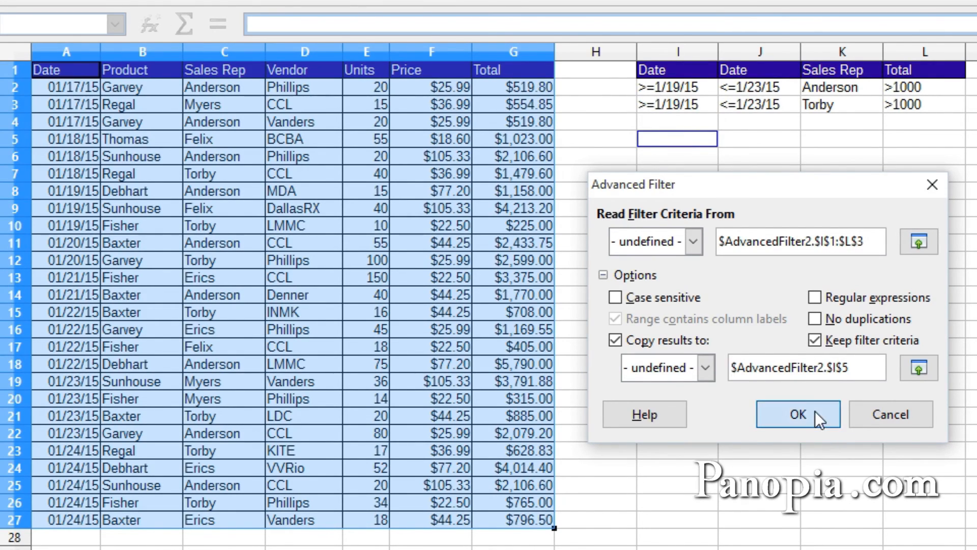
Run the filter to copy the six matching rows to I5, then deselect them.
{"action": "left_click", "coordinate": [797, 415]}
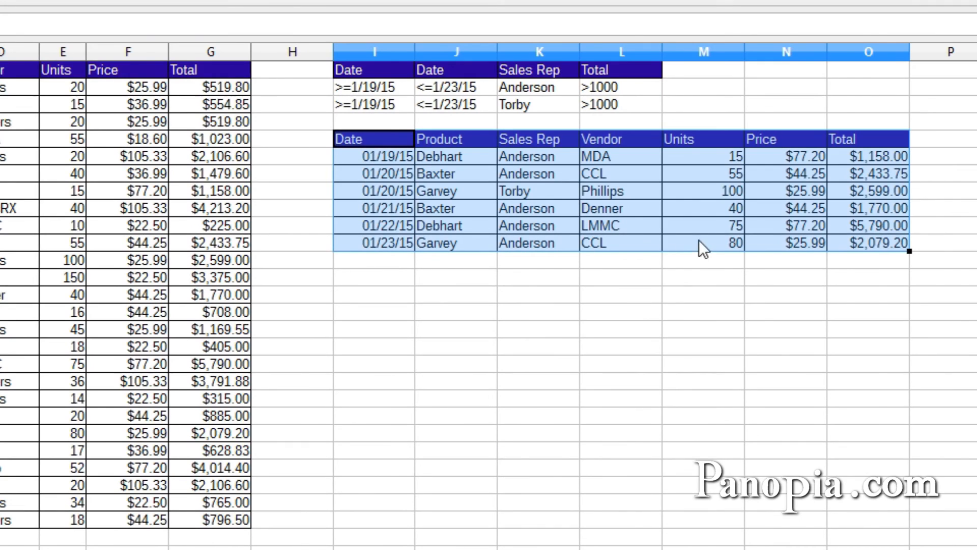
{"action": "left_click", "coordinate": [622, 294]}
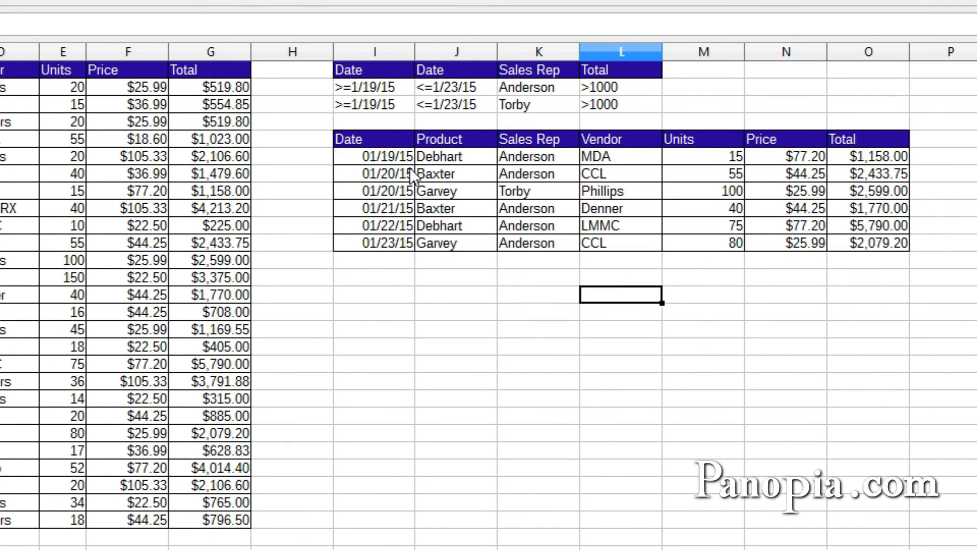
{"action": "mouse_move", "coordinate": [396, 247]}
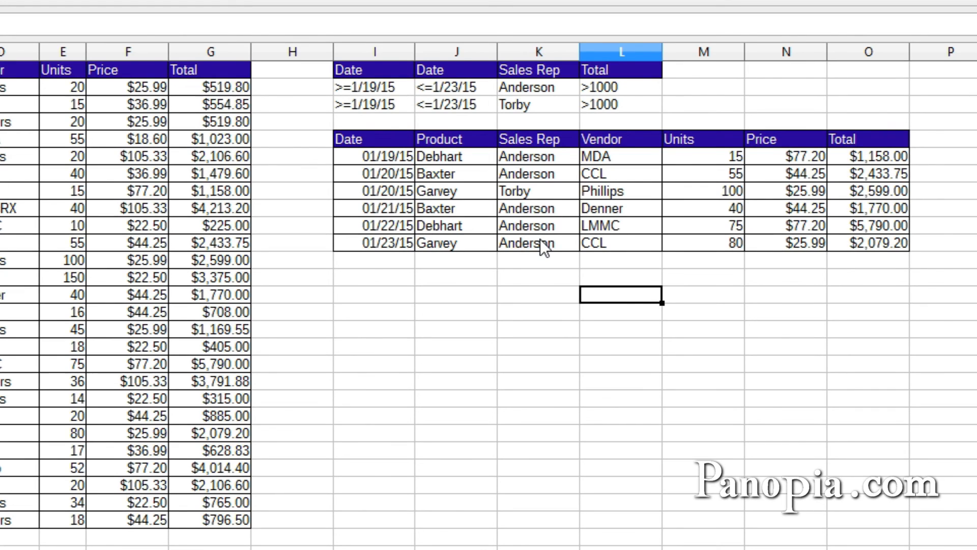
{"action": "mouse_move", "coordinate": [877, 177]}
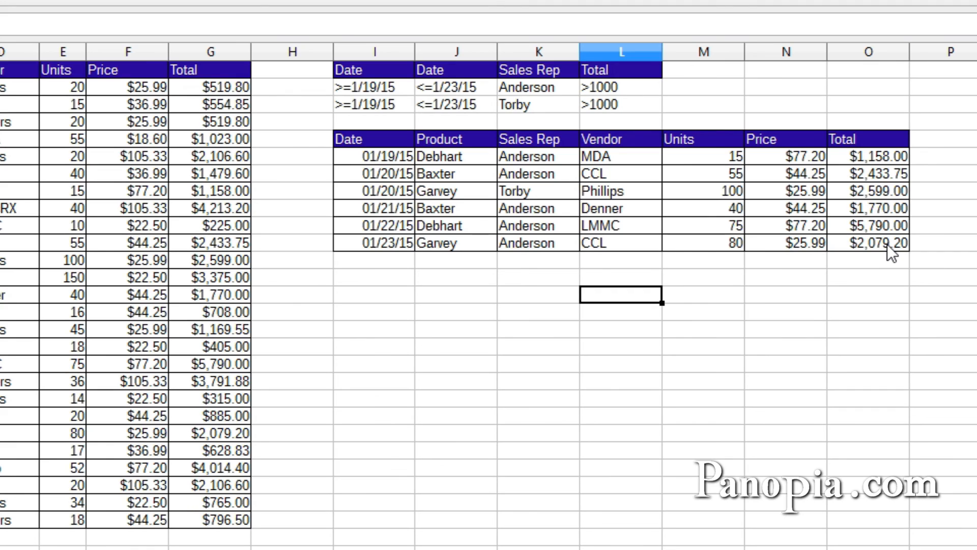
{"action": "mouse_move", "coordinate": [417, 292]}
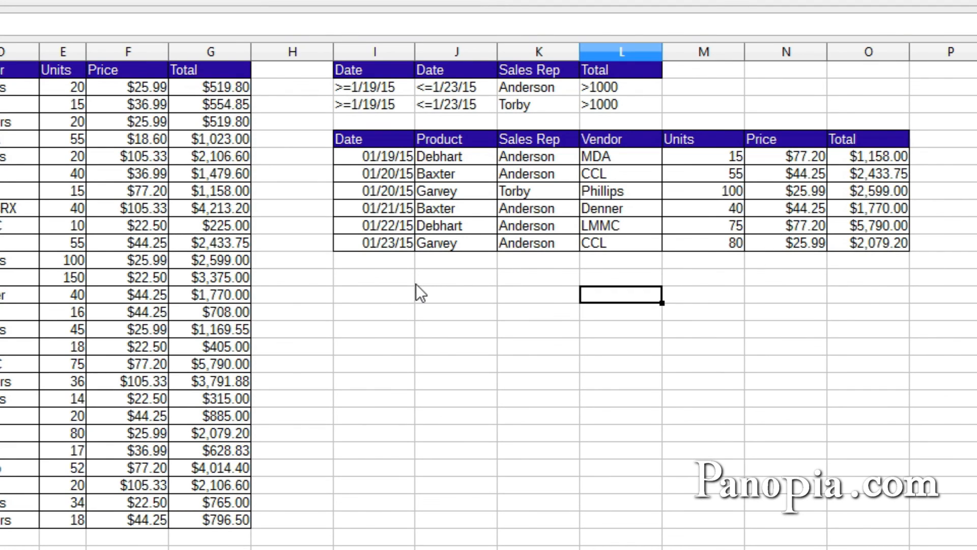
{"action": "mouse_move", "coordinate": [342, 324]}
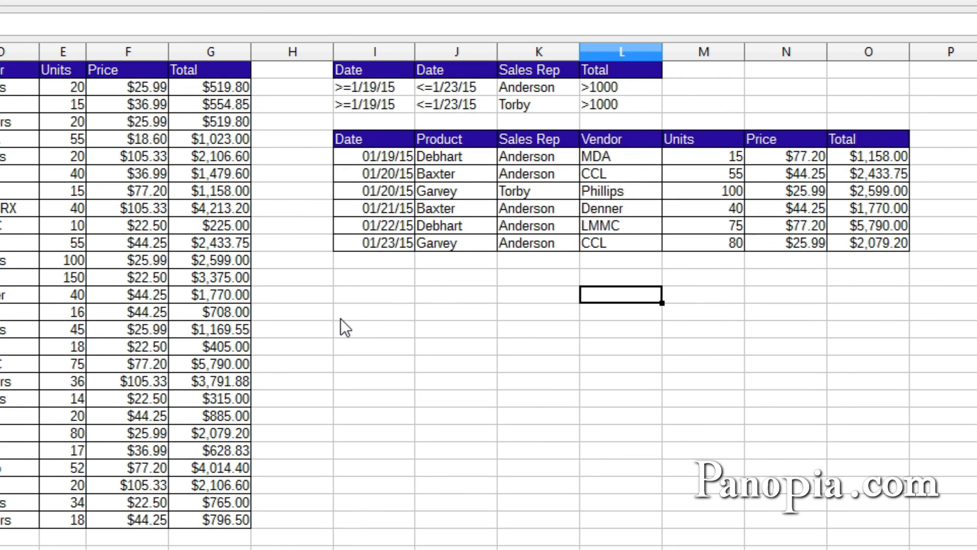
{"action": "mouse_move", "coordinate": [387, 335]}
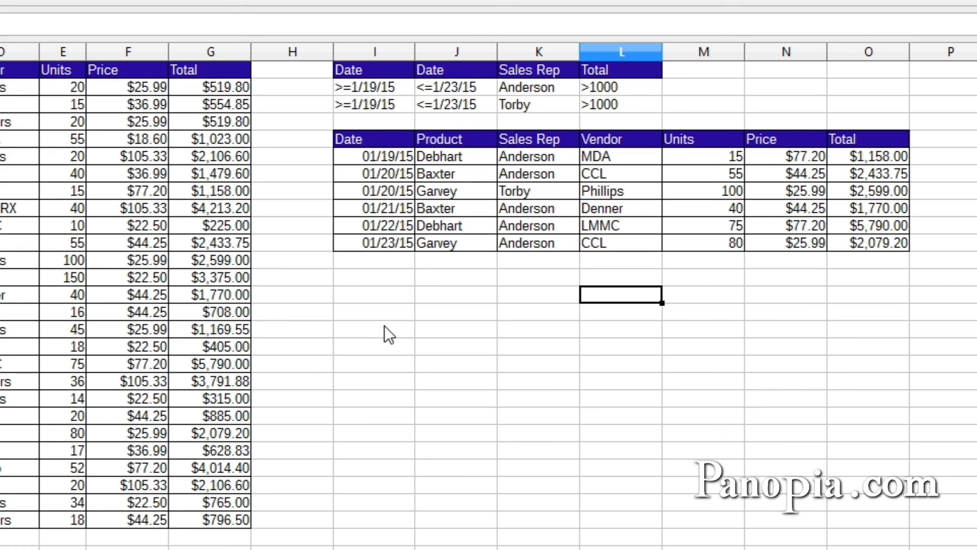